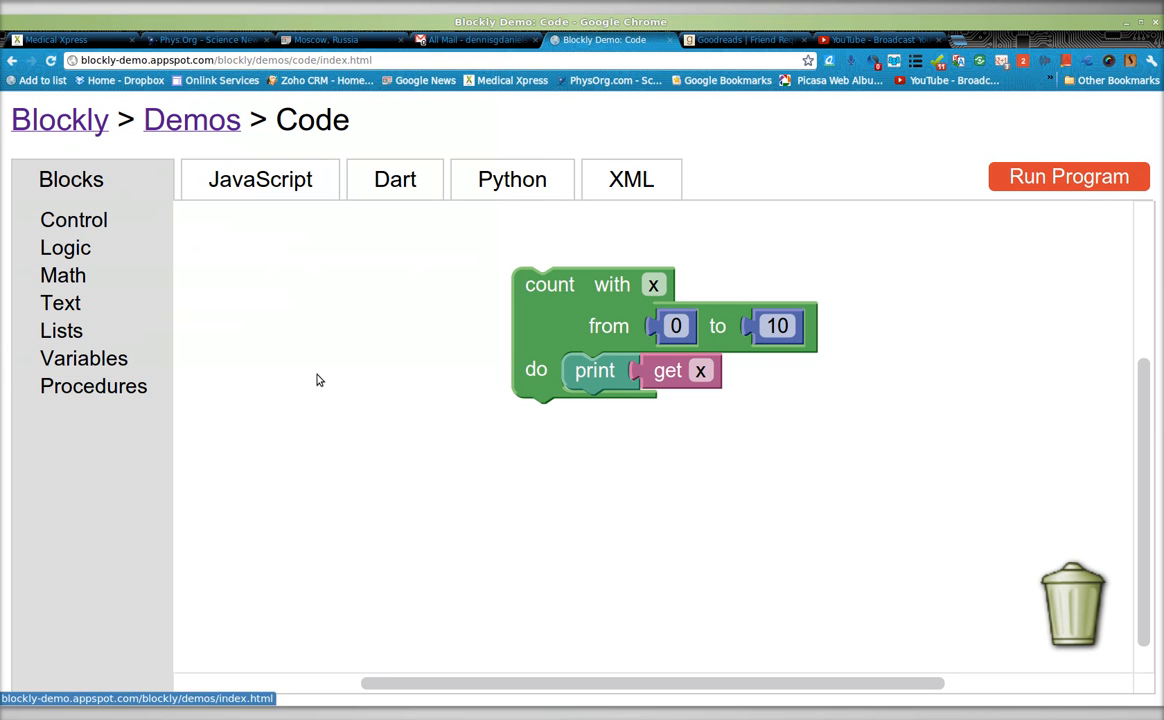
pyautogui.moveTo(324, 358)
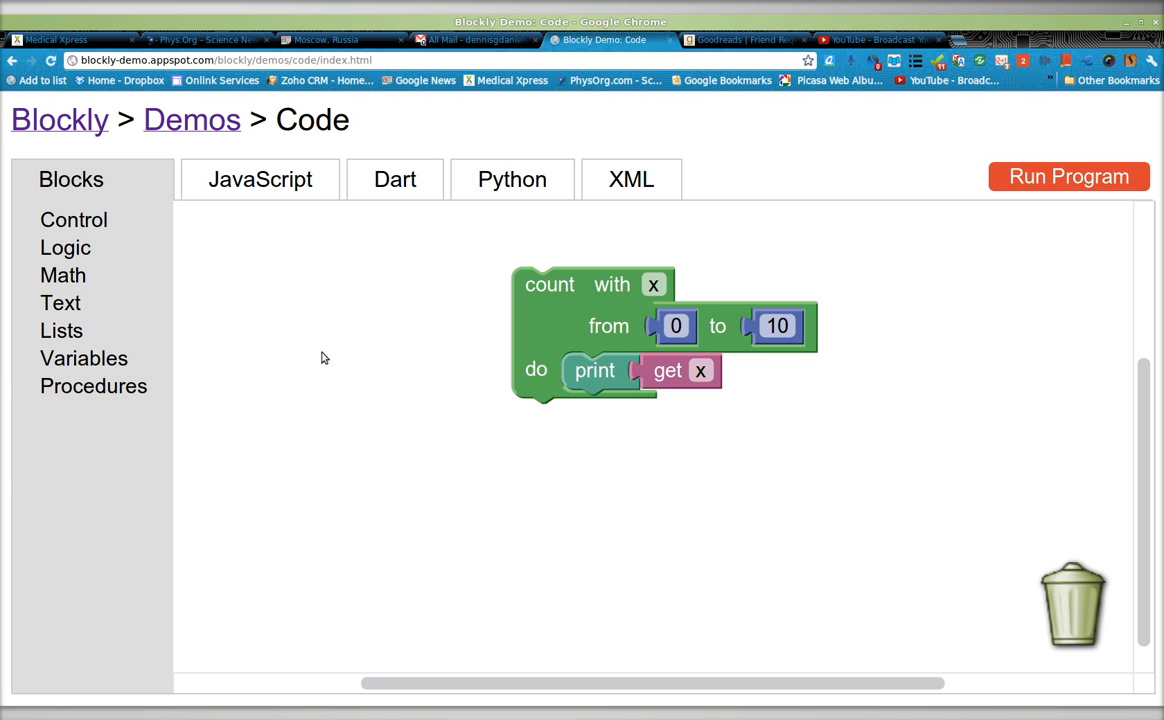
pyautogui.moveTo(1154, 422)
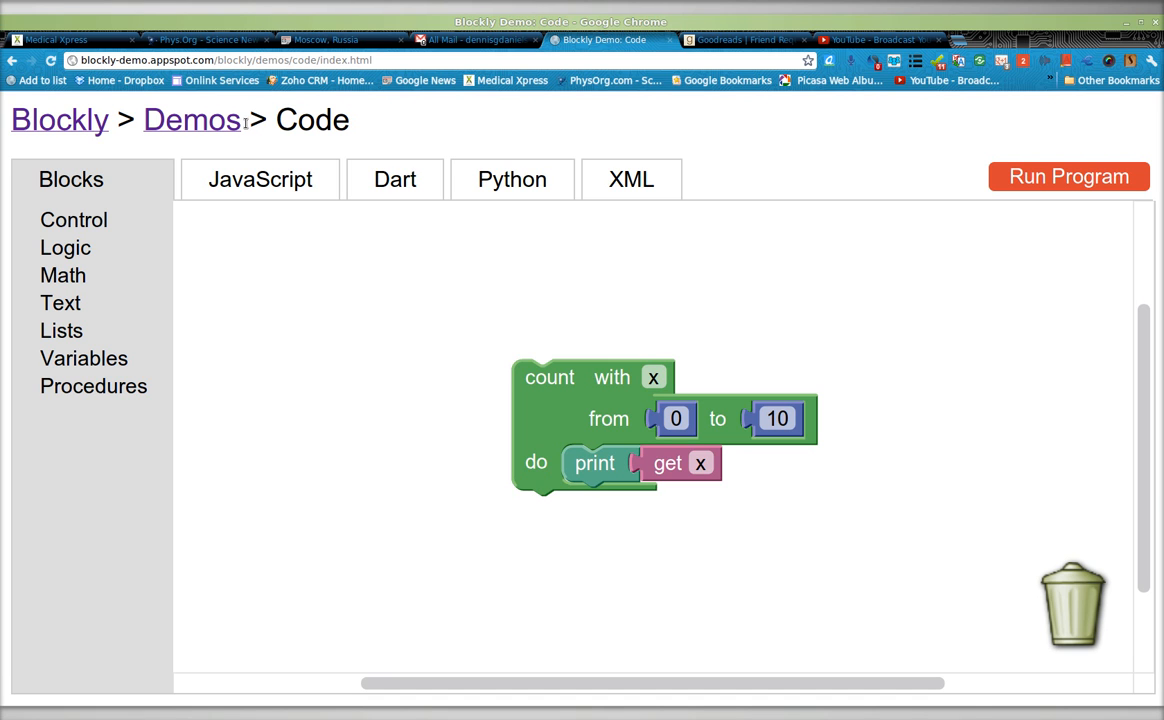
pyautogui.moveTo(260, 190)
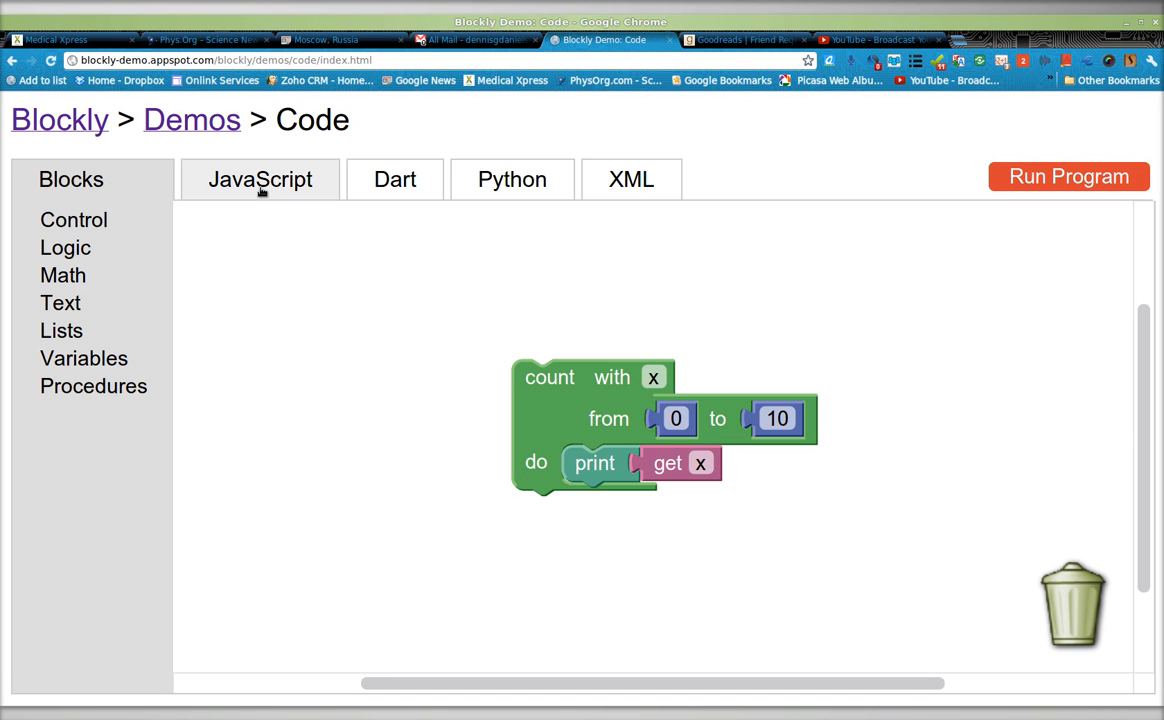
pyautogui.moveTo(564, 420)
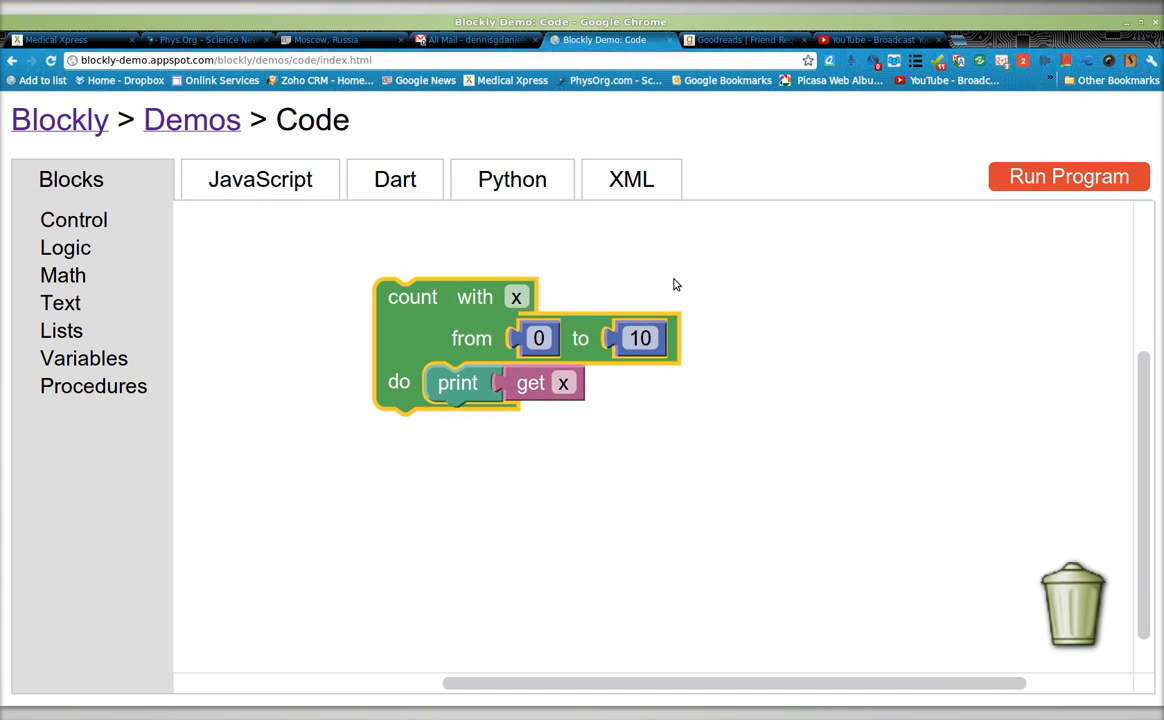
pyautogui.moveTo(780, 296)
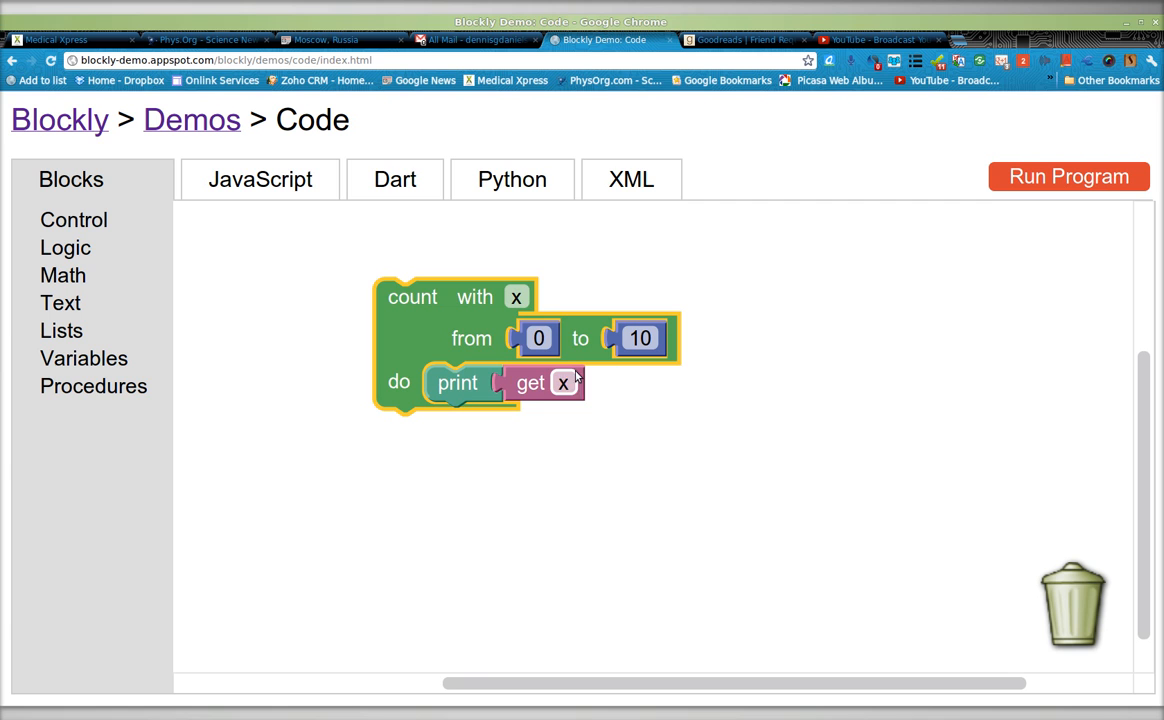
pyautogui.moveTo(612, 22)
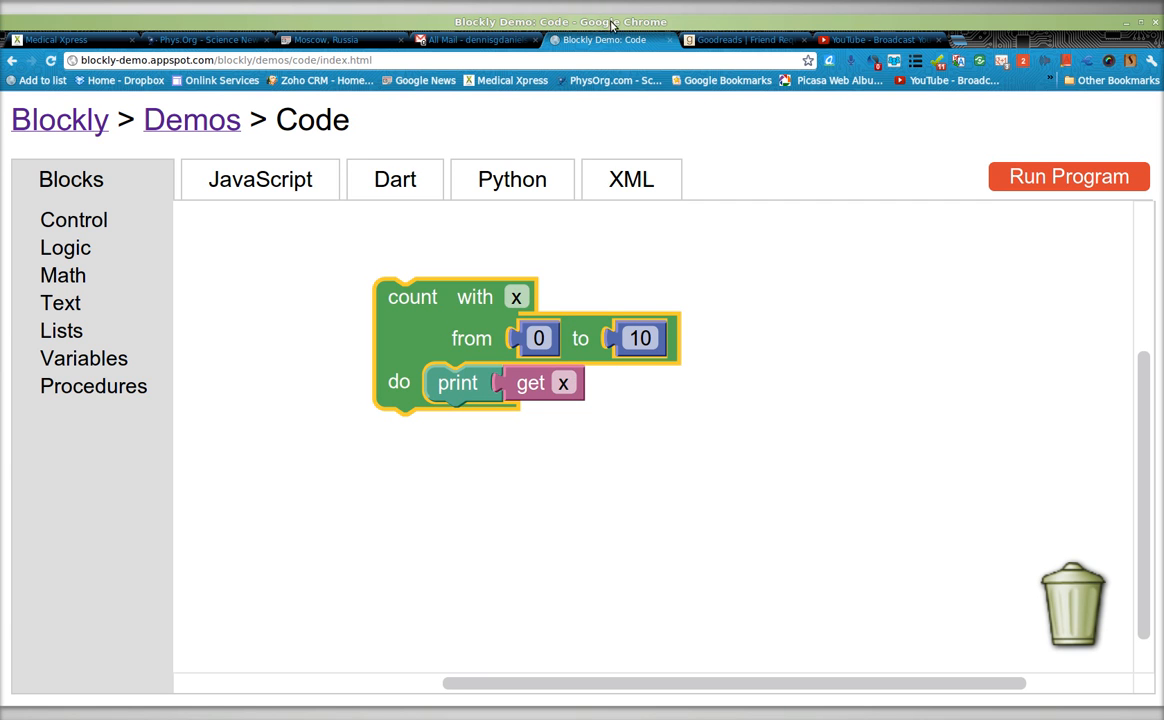
pyautogui.moveTo(480, 390)
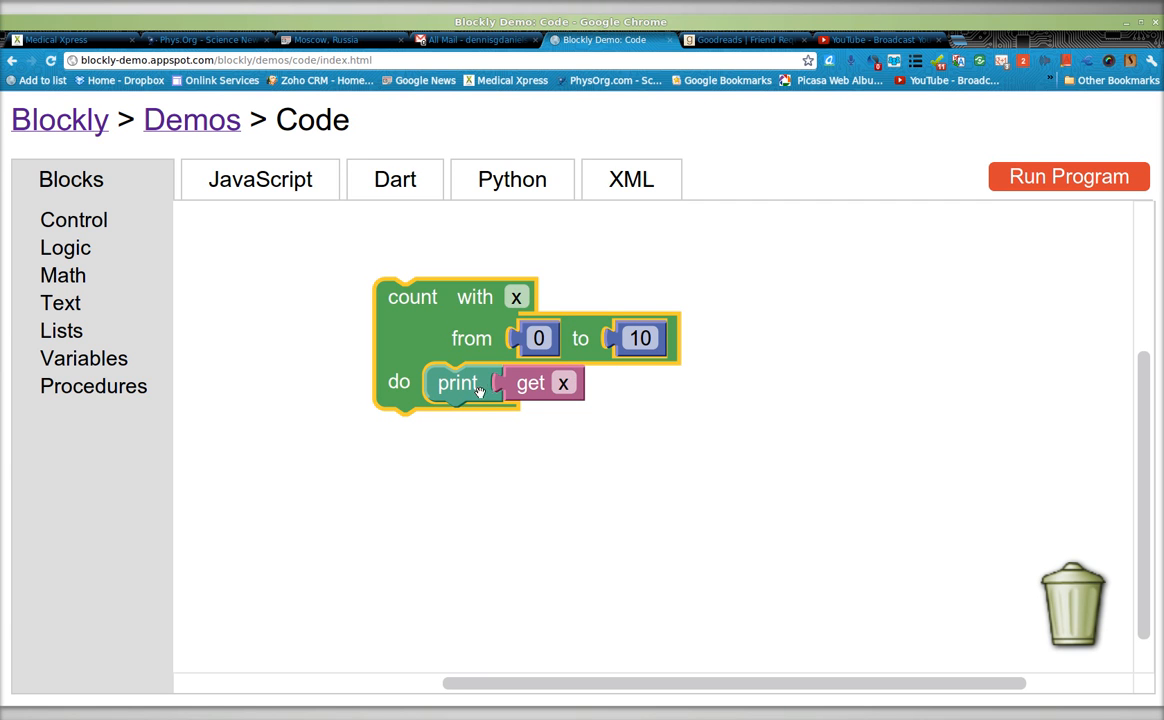
pyautogui.moveTo(562, 206)
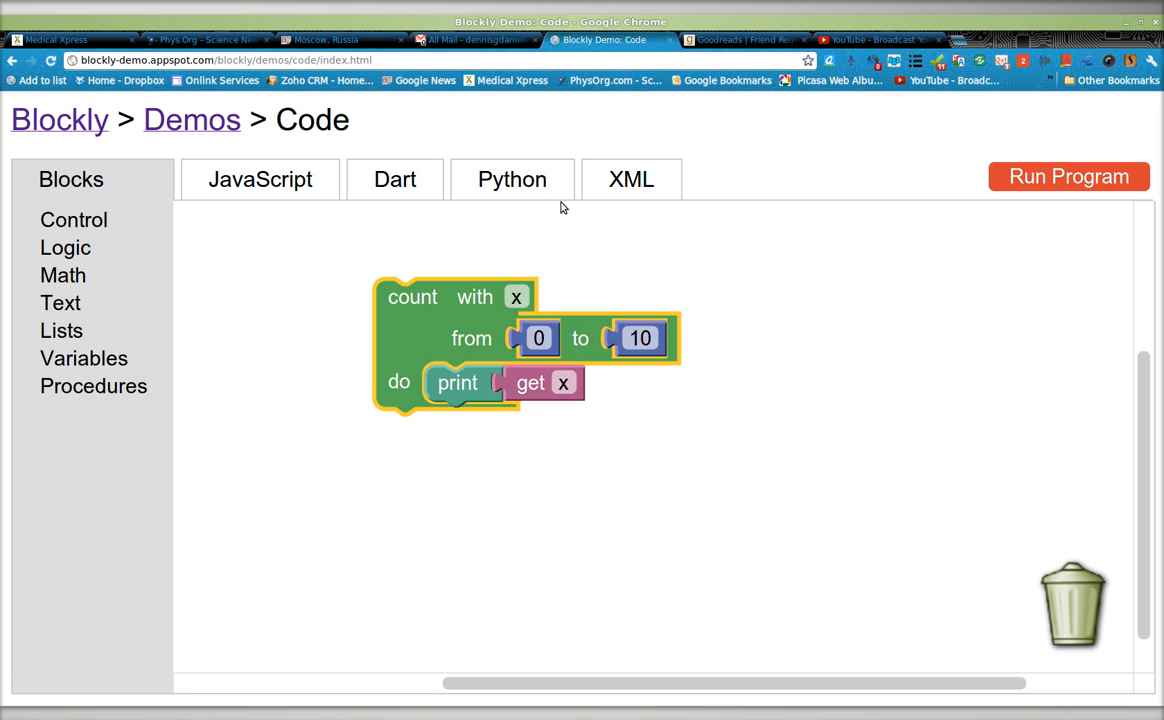
# Step: Run the count-with-x program and acknowledge each count alert from 0 through 10
pyautogui.click(1068, 176)
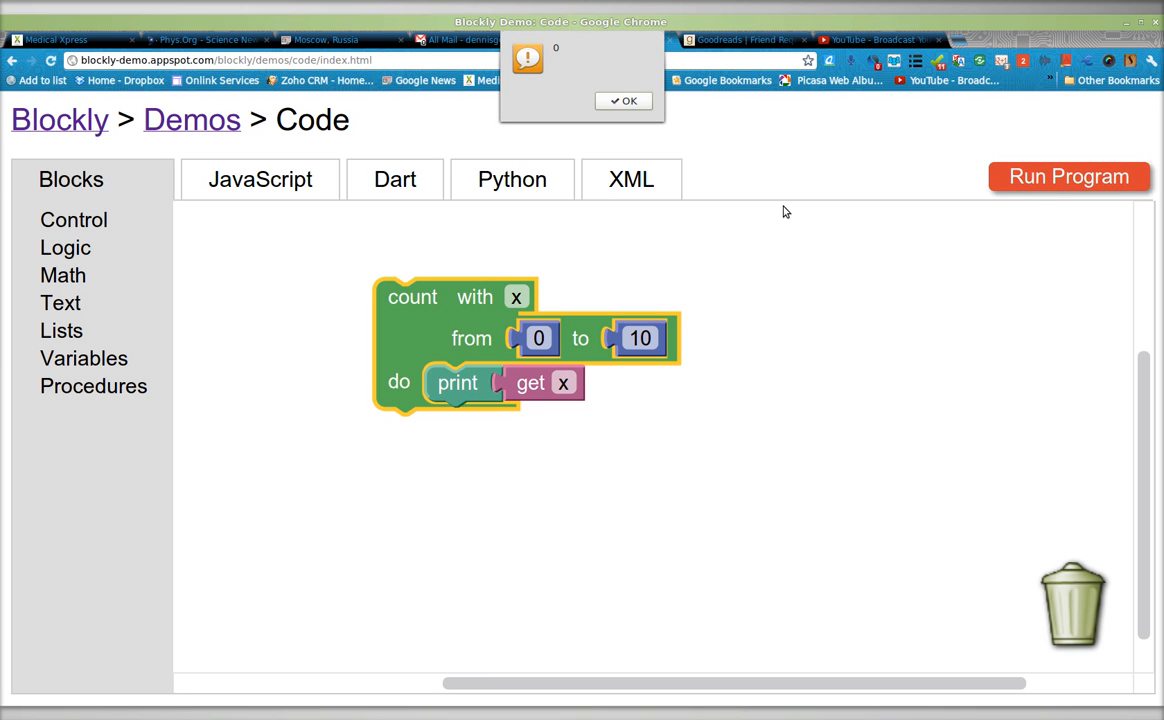
pyautogui.click(628, 100)
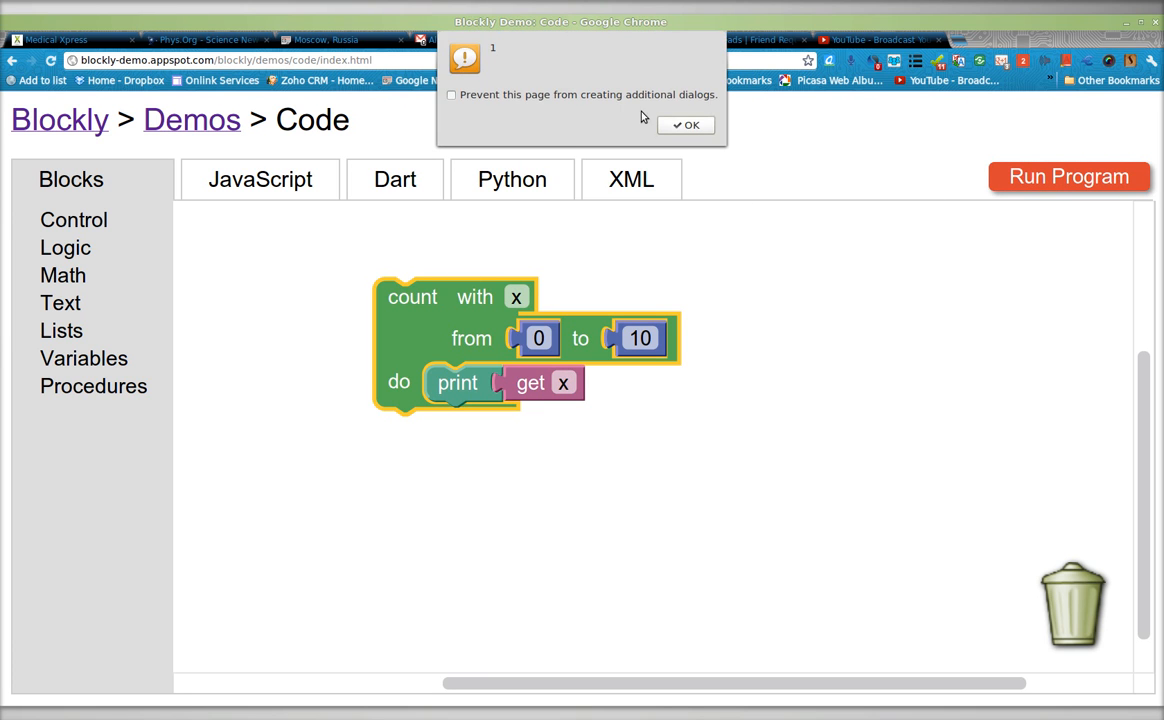
pyautogui.click(684, 124)
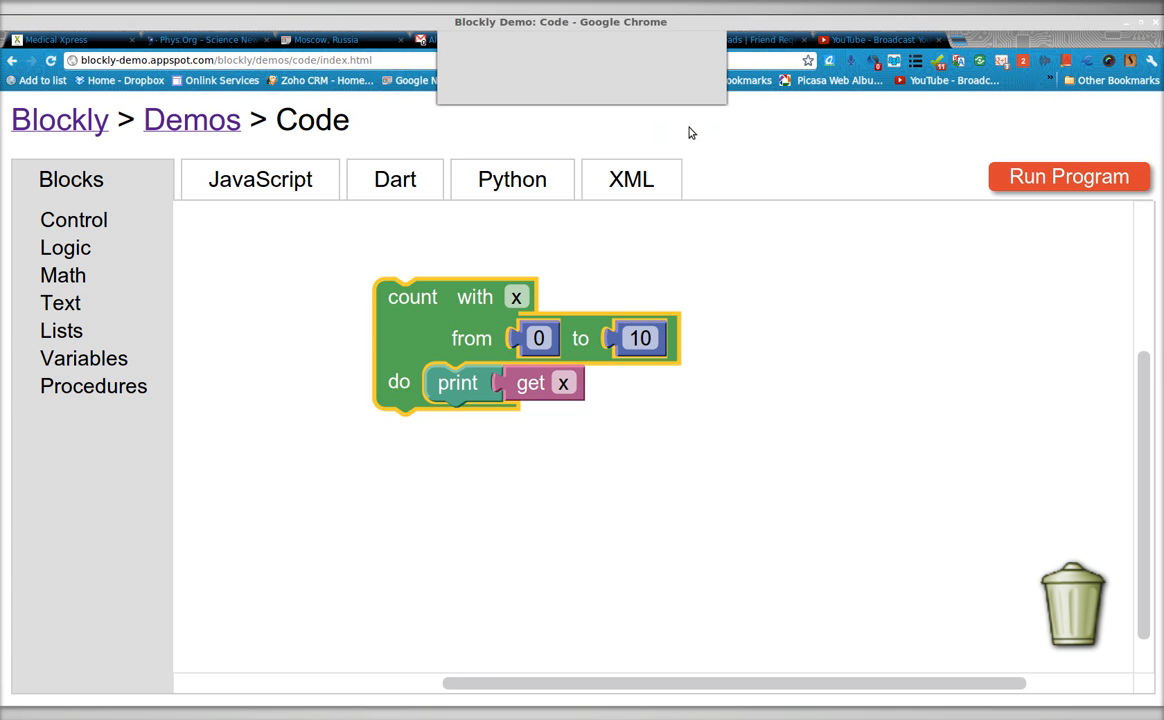
pyautogui.click(1068, 176)
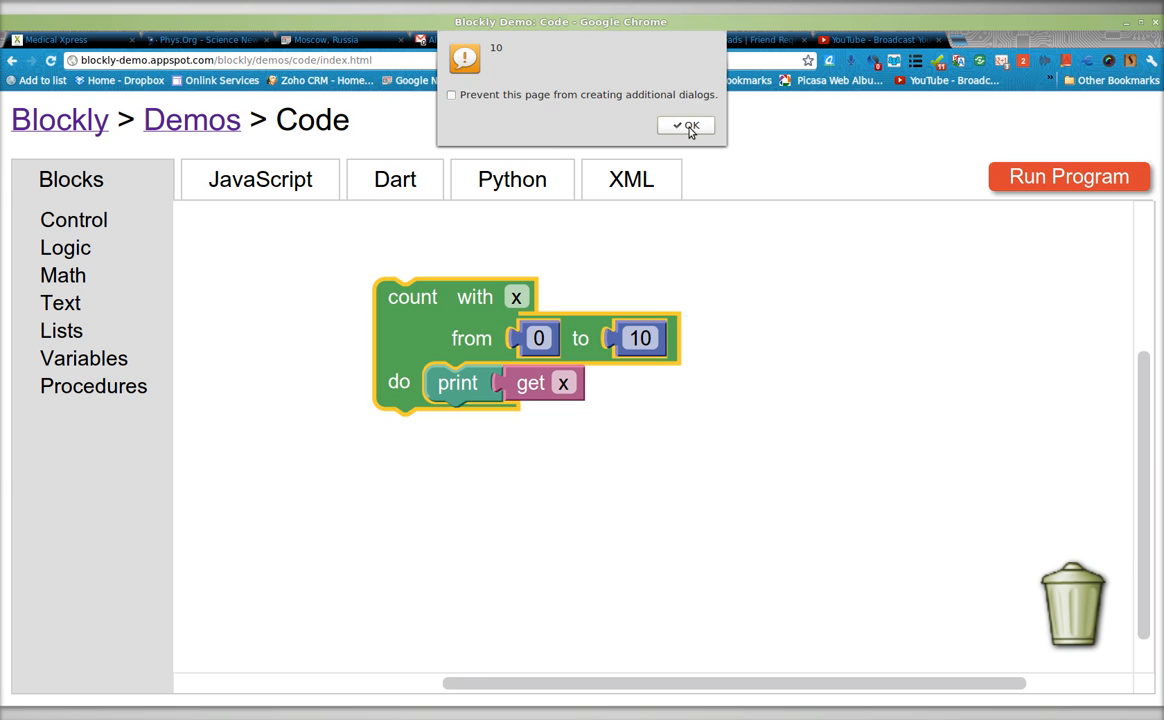
pyautogui.click(686, 124)
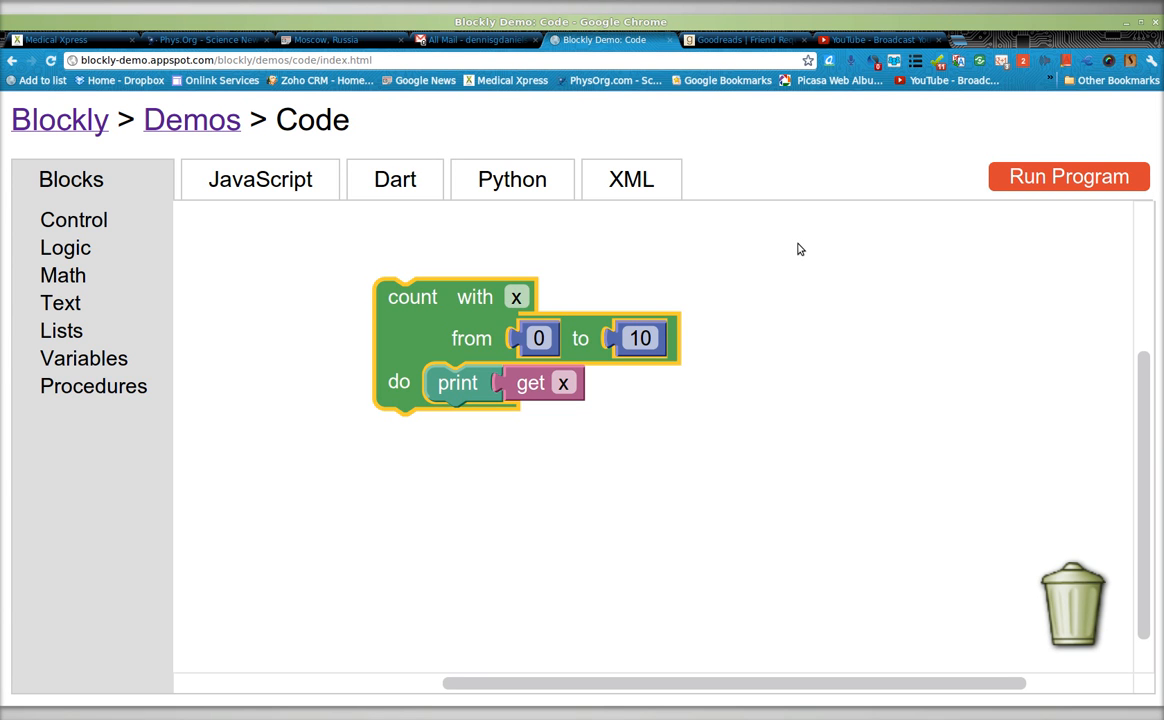
pyautogui.moveTo(260, 180)
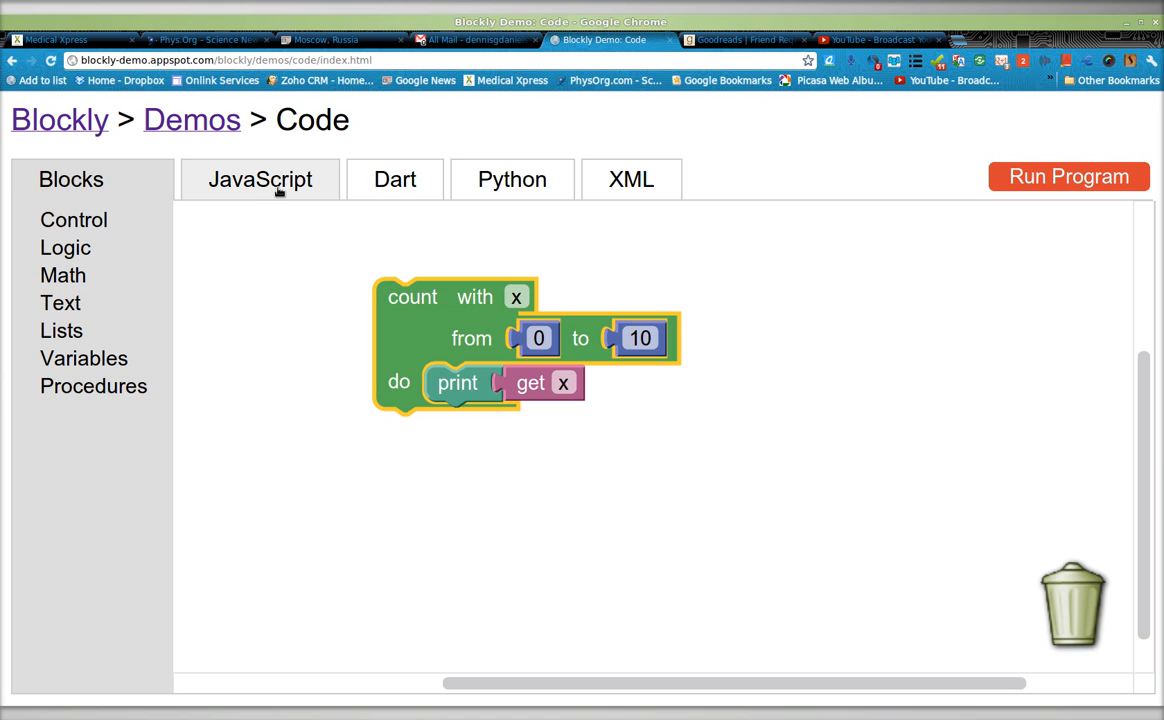
# Step: Switch to the generated JavaScript view, rerun the program and clear the first alerts (0, 1)
pyautogui.click(260, 180)
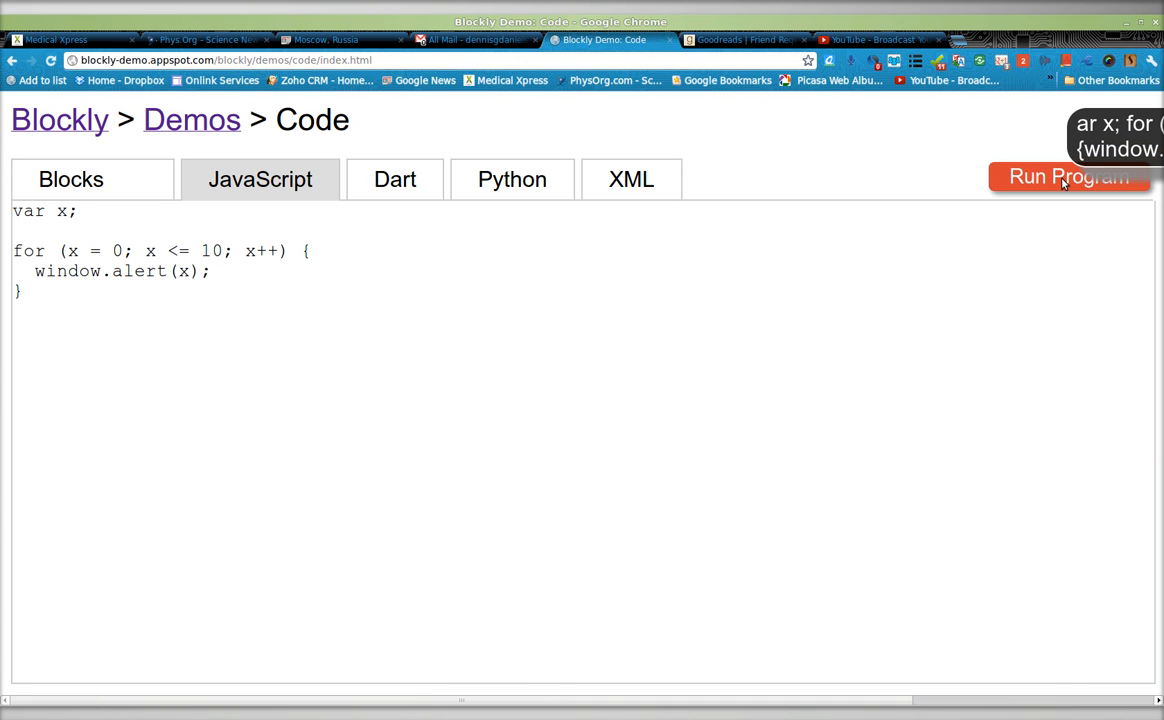
pyautogui.click(1068, 176)
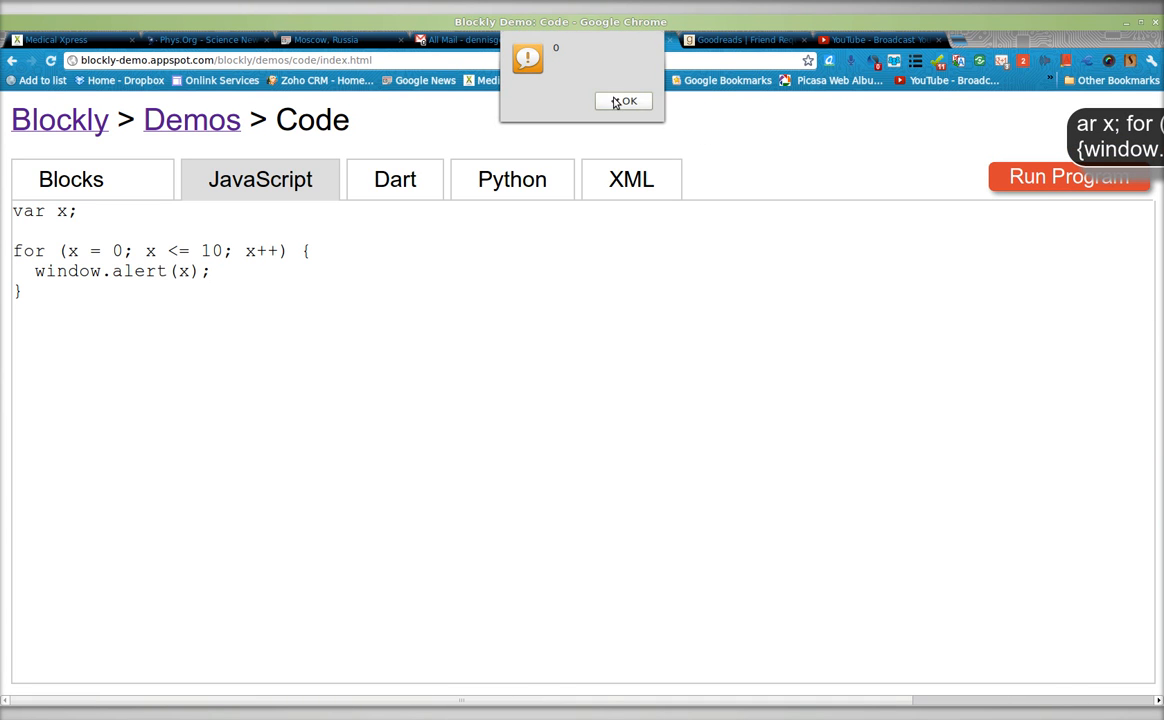
pyautogui.click(624, 100)
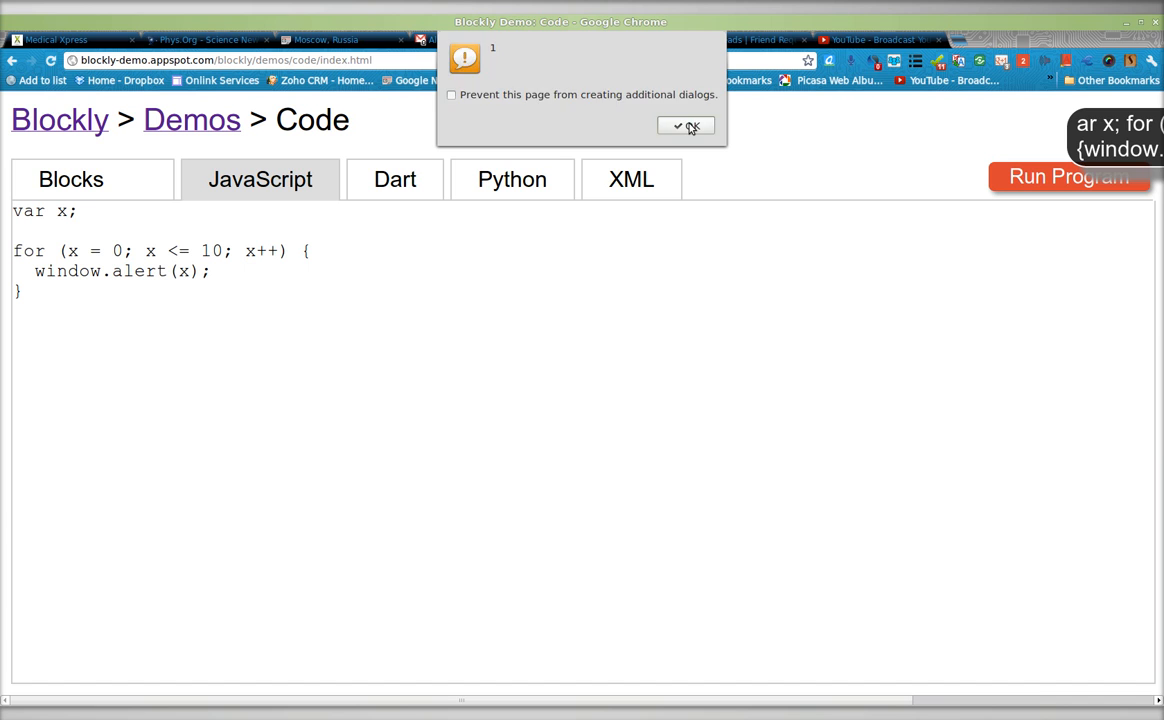
pyautogui.click(686, 124)
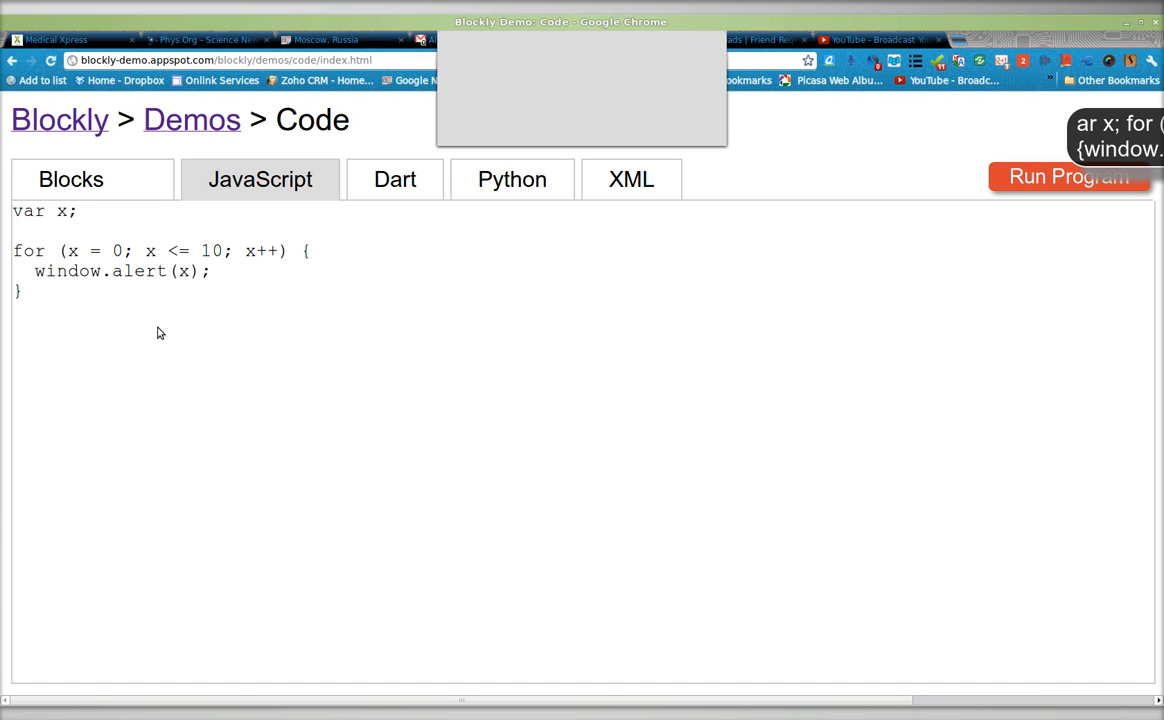
# Step: Acknowledge the remaining count alerts through 4, 6 and the final 10
pyautogui.click(686, 124)
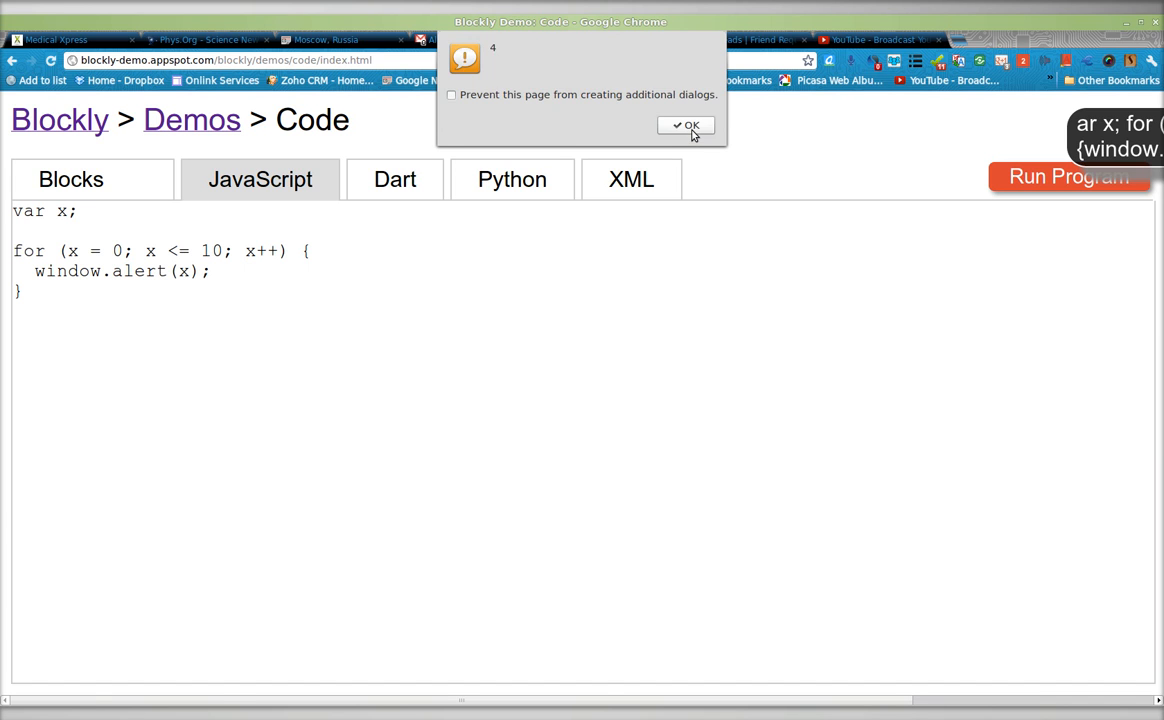
pyautogui.click(684, 124)
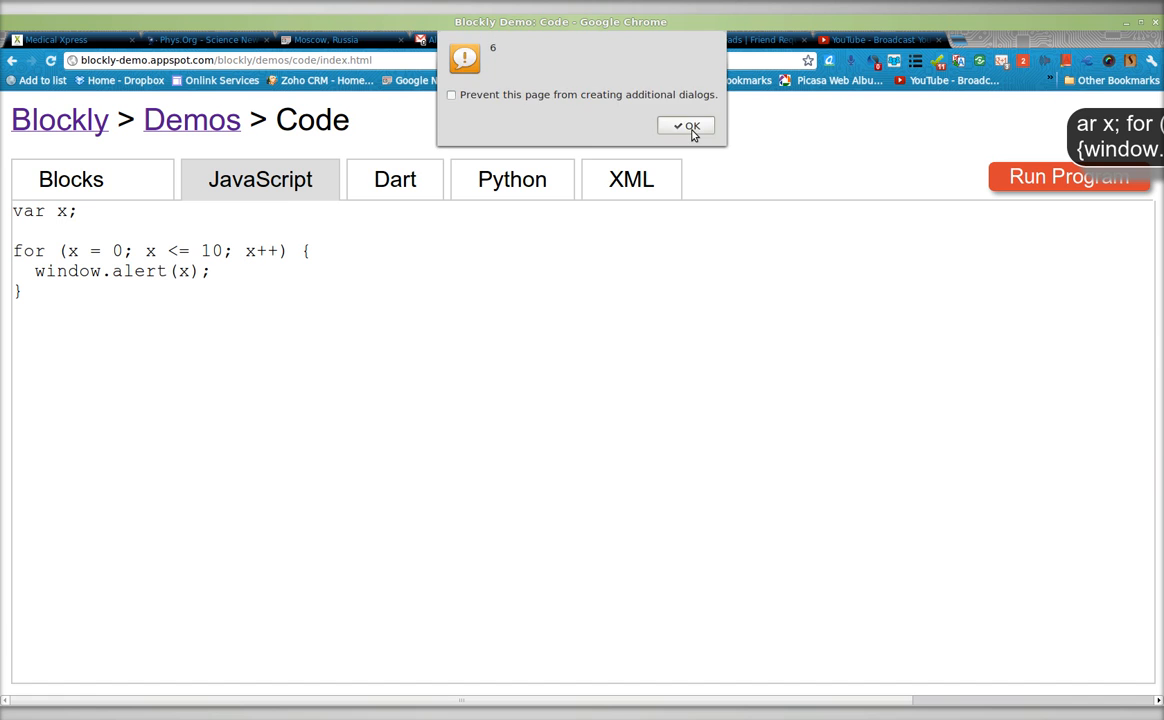
pyautogui.click(684, 126)
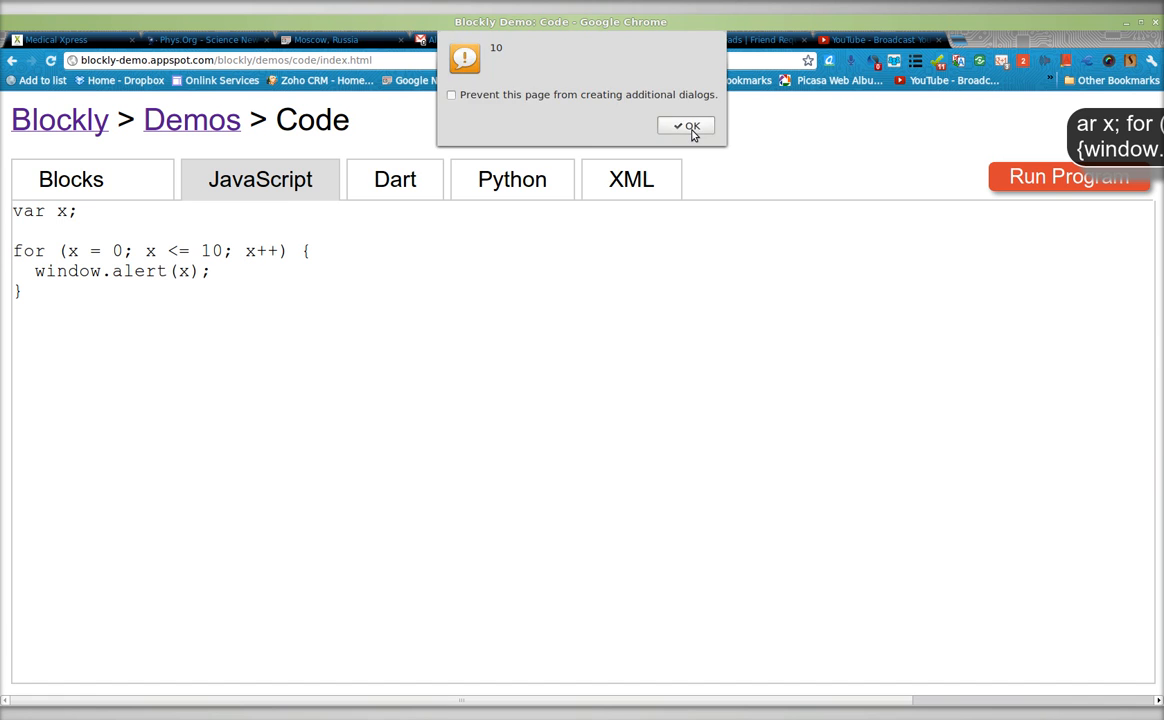
pyautogui.click(684, 126)
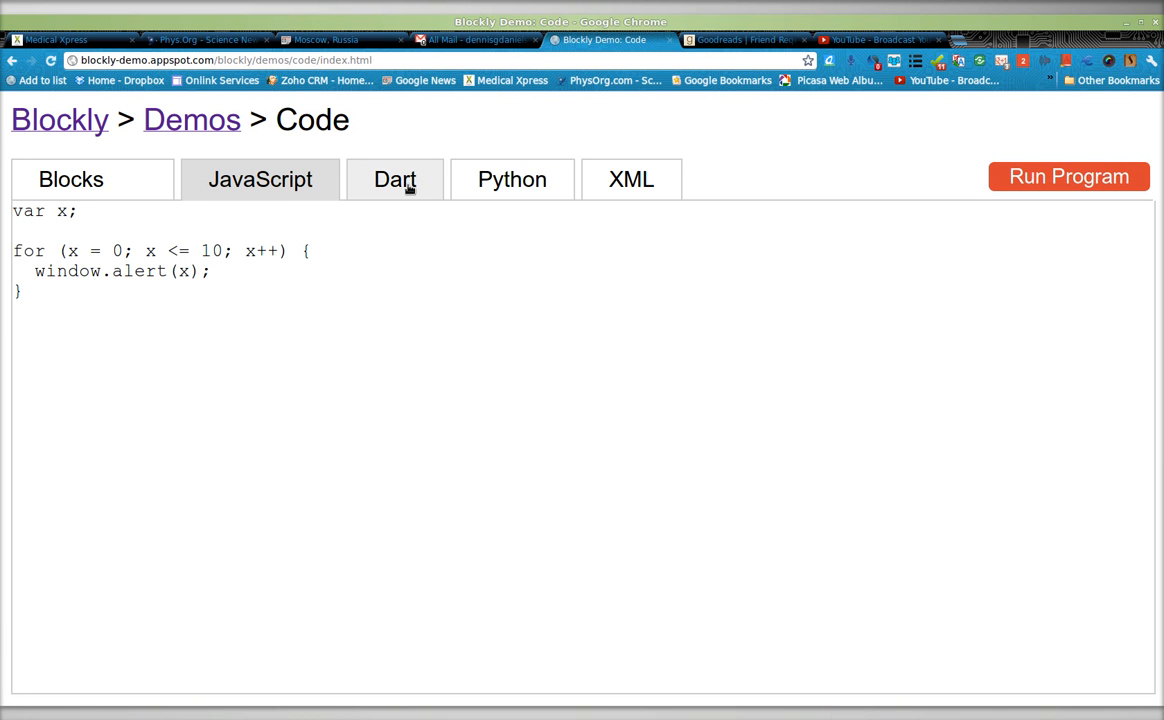
# Step: View the loop as Dart, Python and XML code, then return to the blocks workspace
pyautogui.click(394, 180)
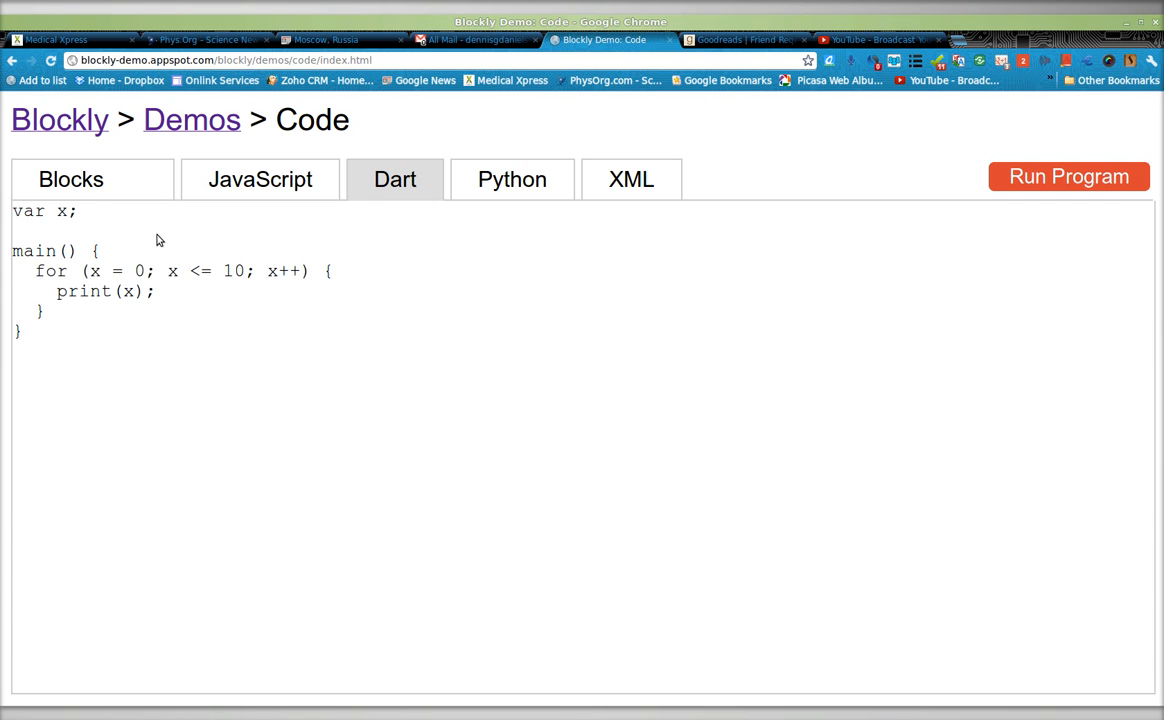
pyautogui.click(512, 180)
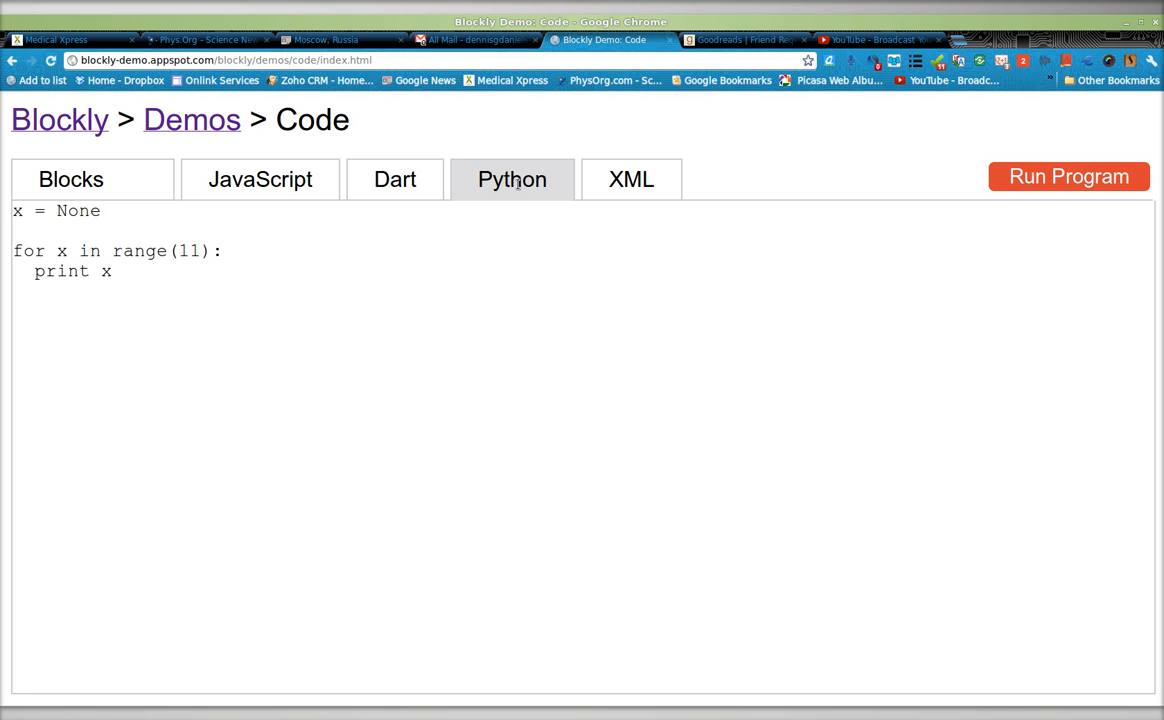
pyautogui.click(632, 180)
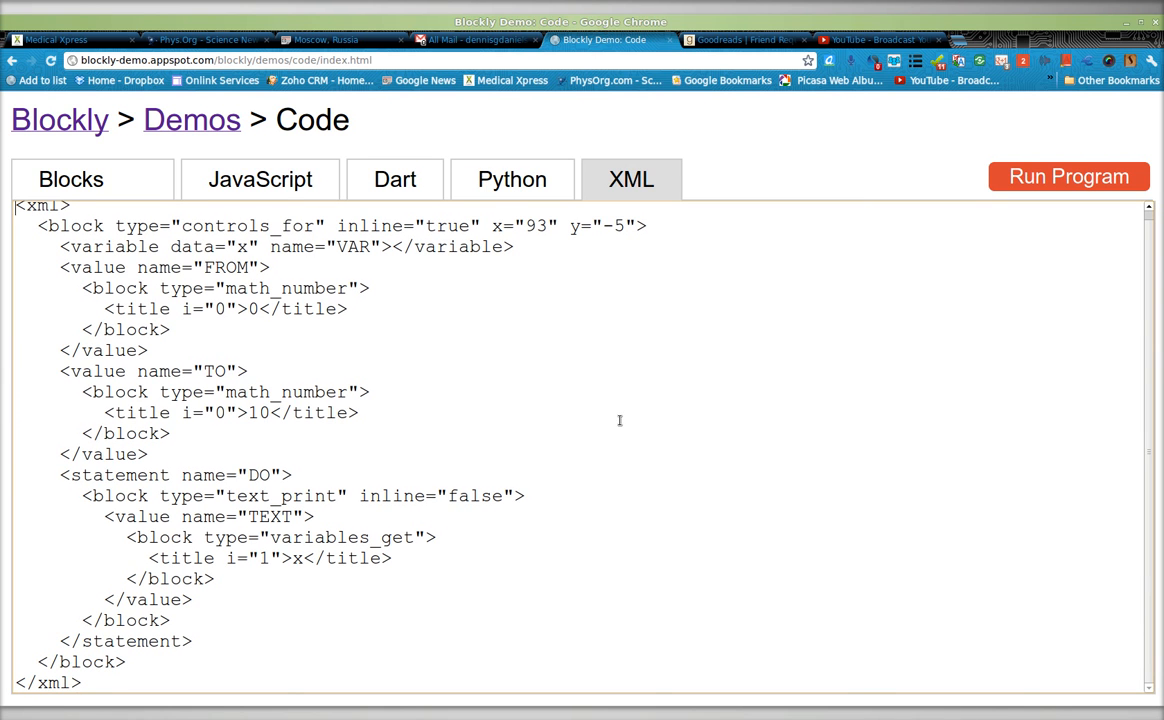
pyautogui.scroll(-3)
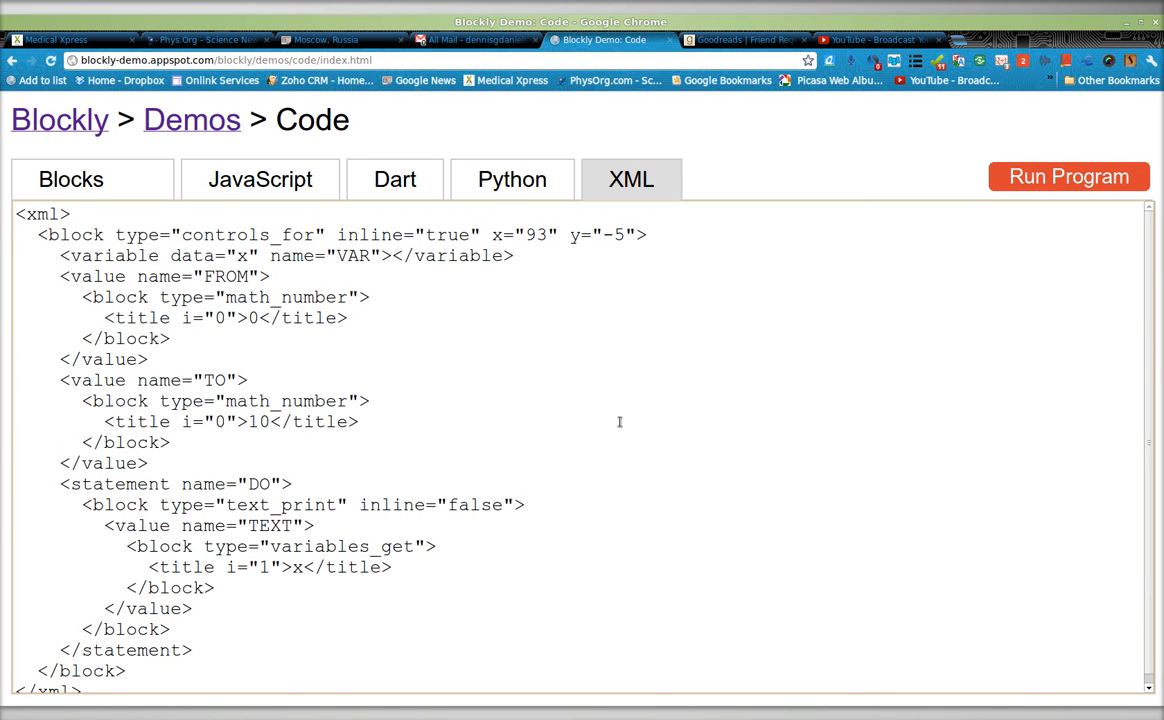
pyautogui.click(72, 180)
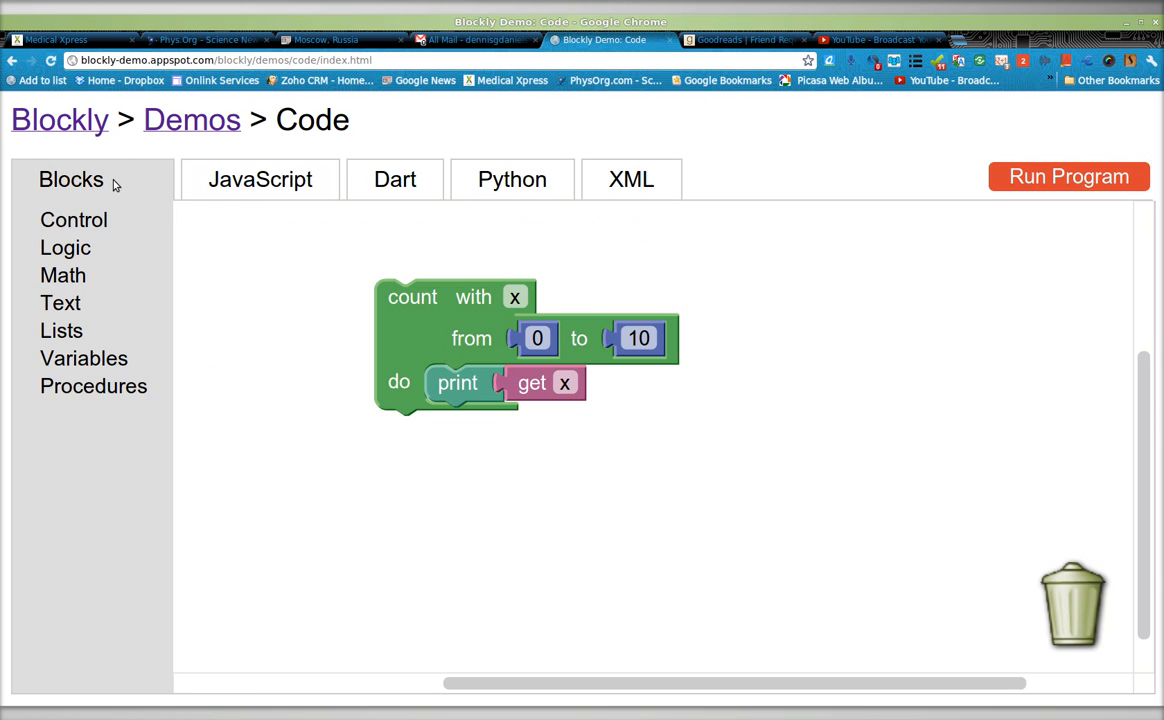
pyautogui.moveTo(516, 368)
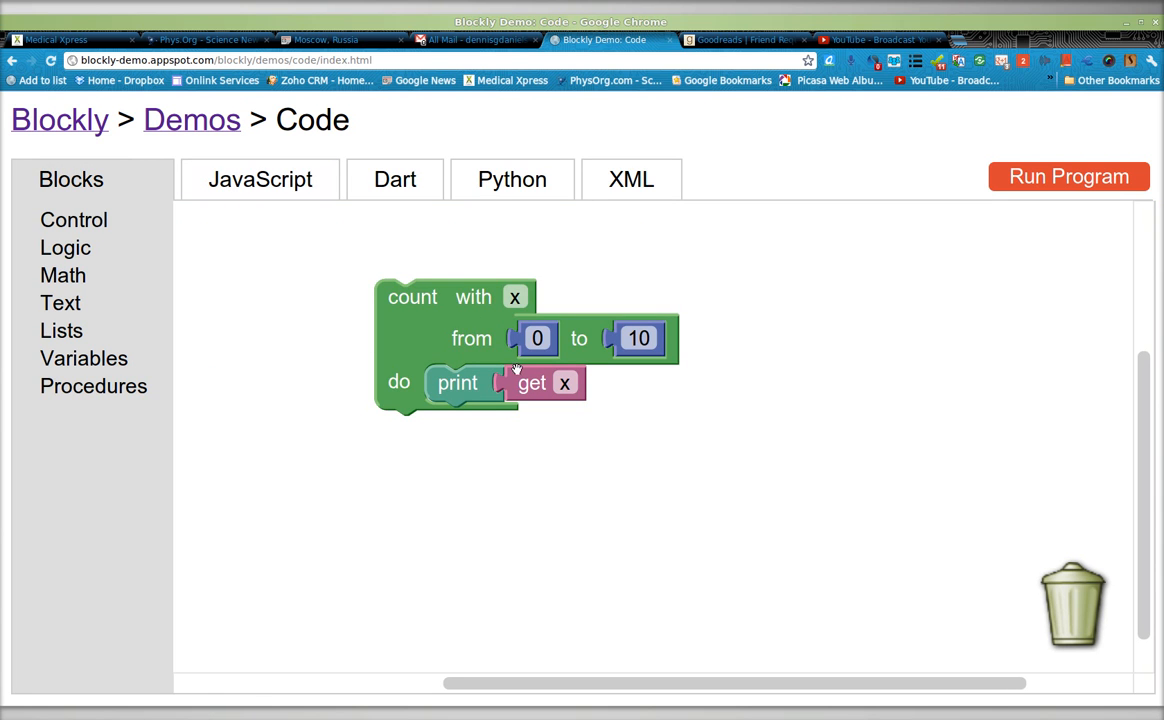
# Step: Review the JavaScript and Python versions once more and go back to the blocks
pyautogui.click(260, 180)
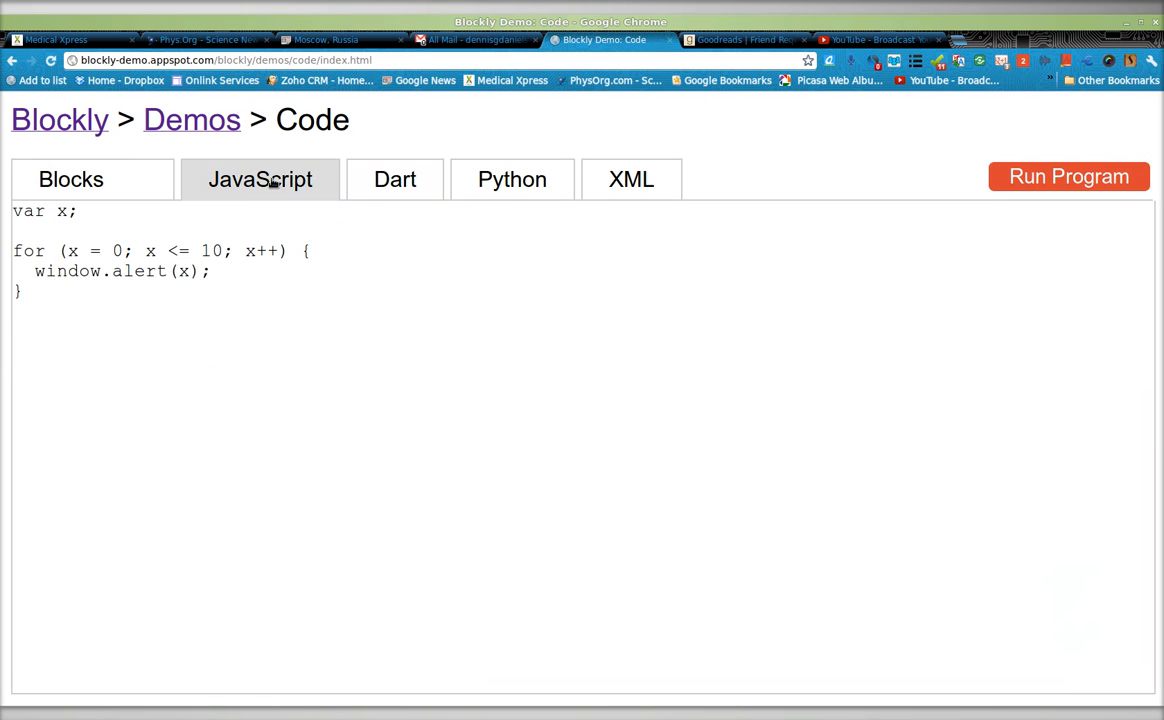
pyautogui.click(512, 180)
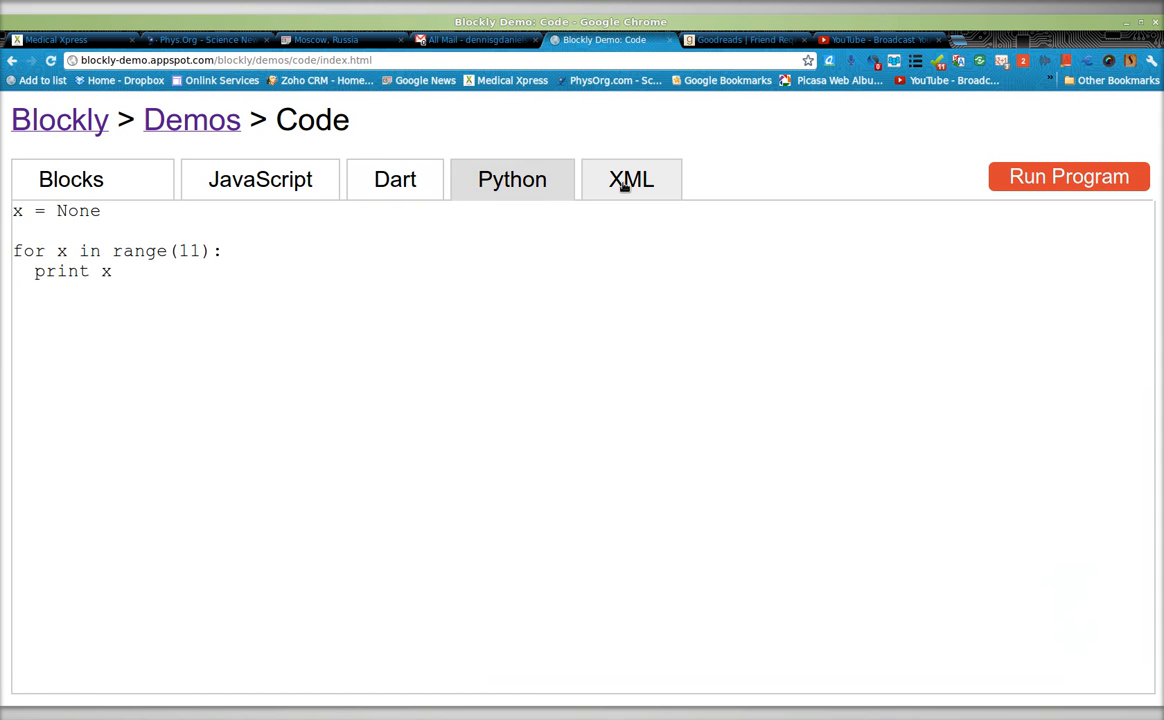
pyautogui.click(72, 180)
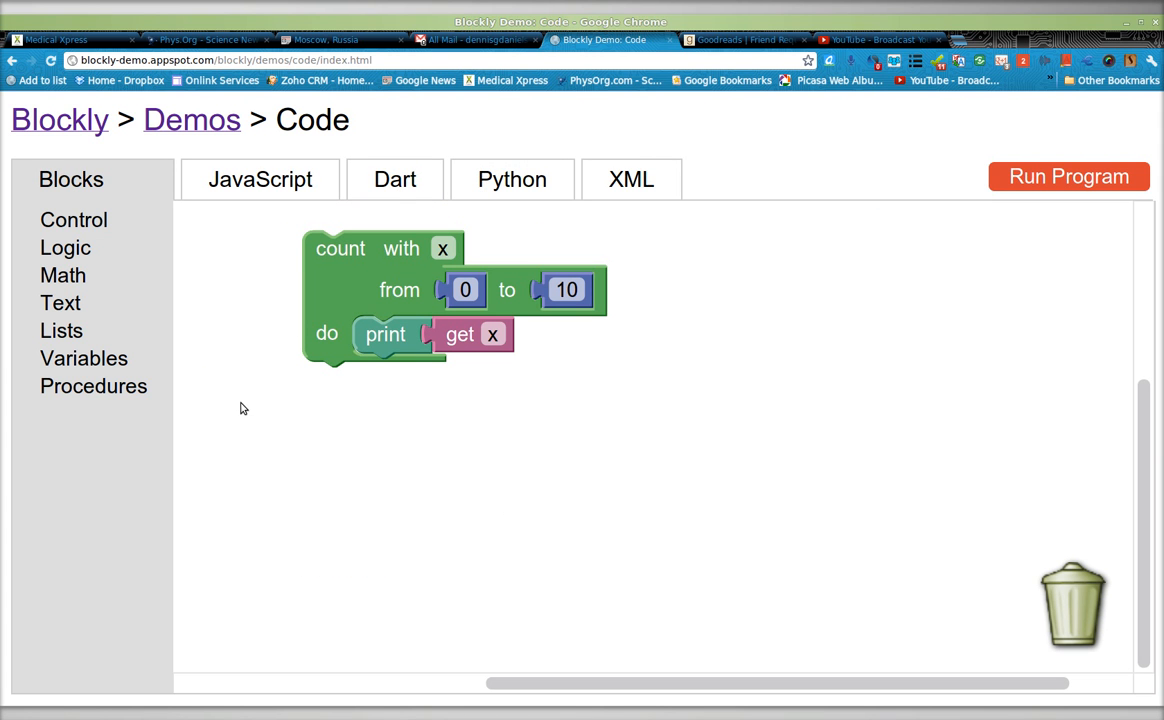
pyautogui.moveTo(340, 296)
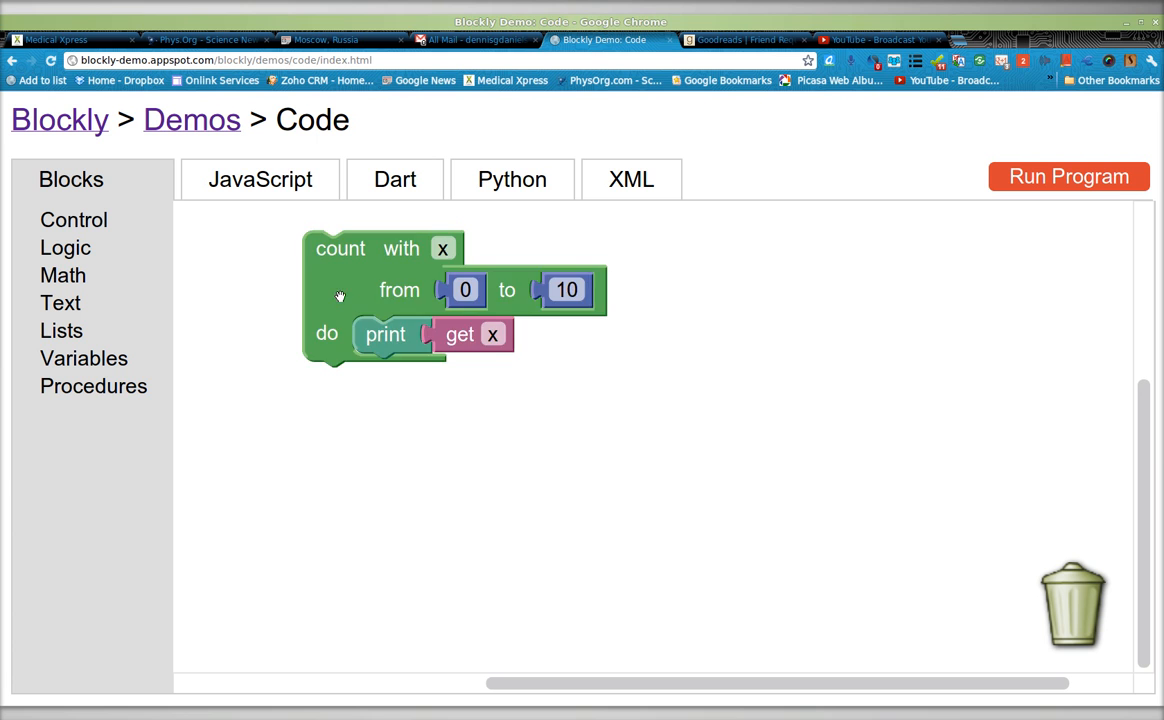
# Step: Drag the count-with-x loop block lower and to the right in the workspace
pyautogui.moveTo(340, 290); pyautogui.dragTo(418, 338)
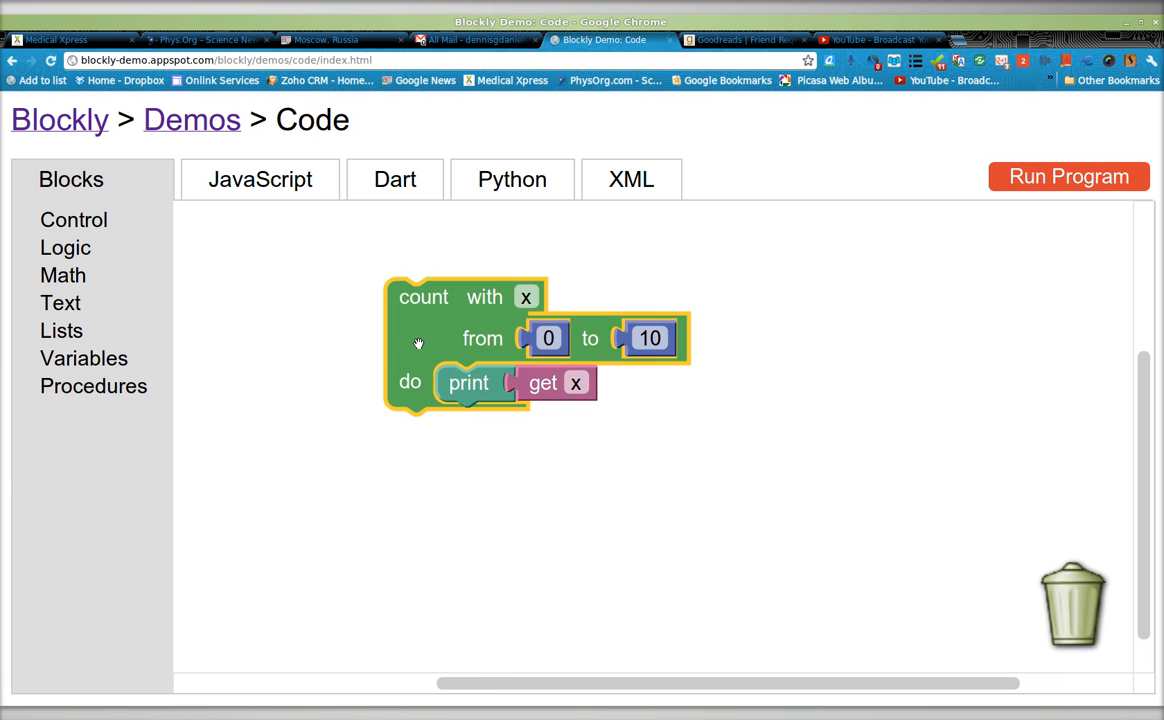
pyautogui.moveTo(284, 316)
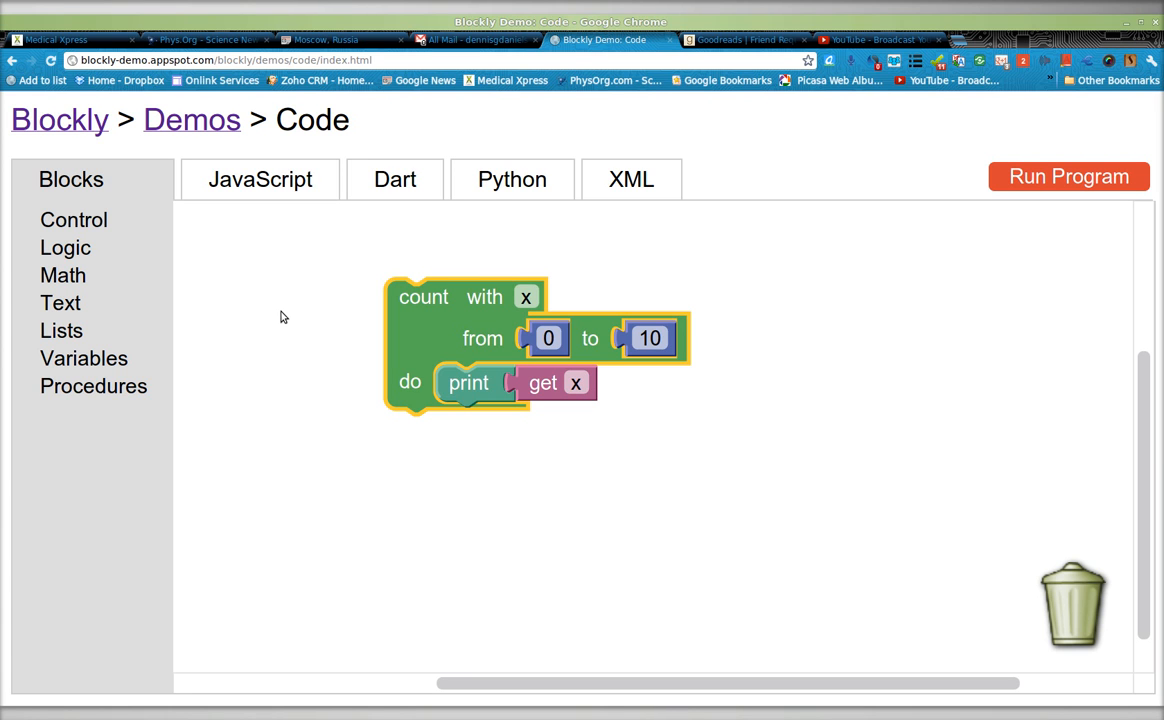
pyautogui.moveTo(212, 360)
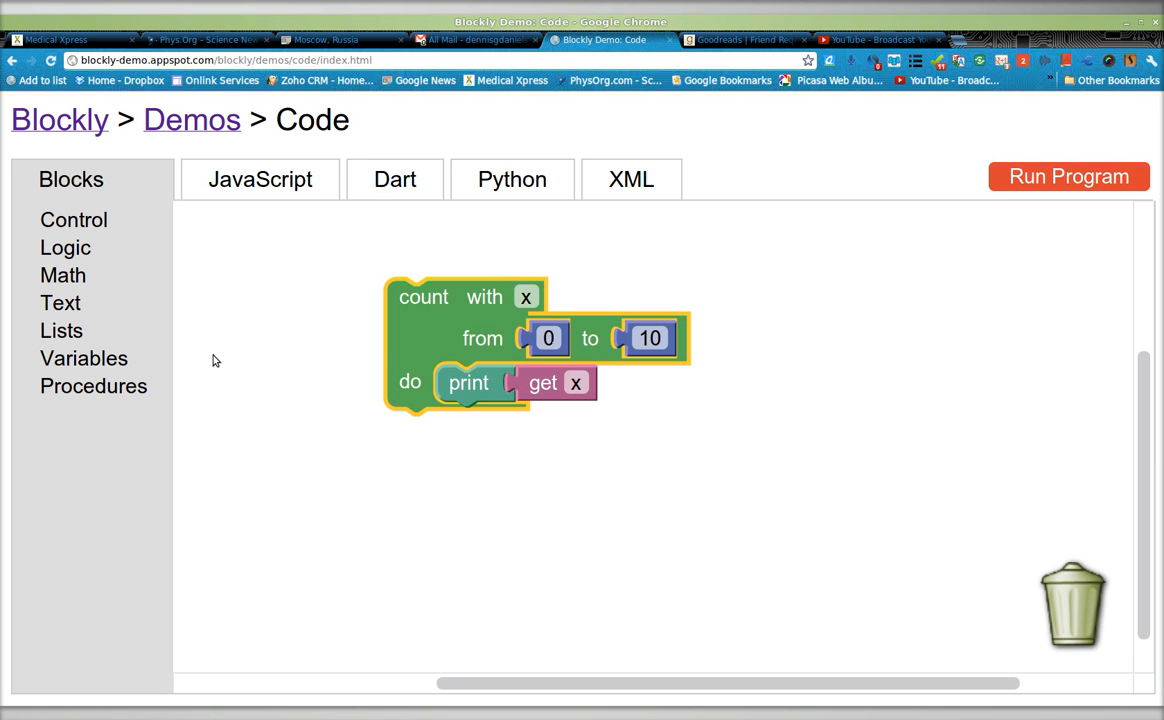
pyautogui.moveTo(224, 138)
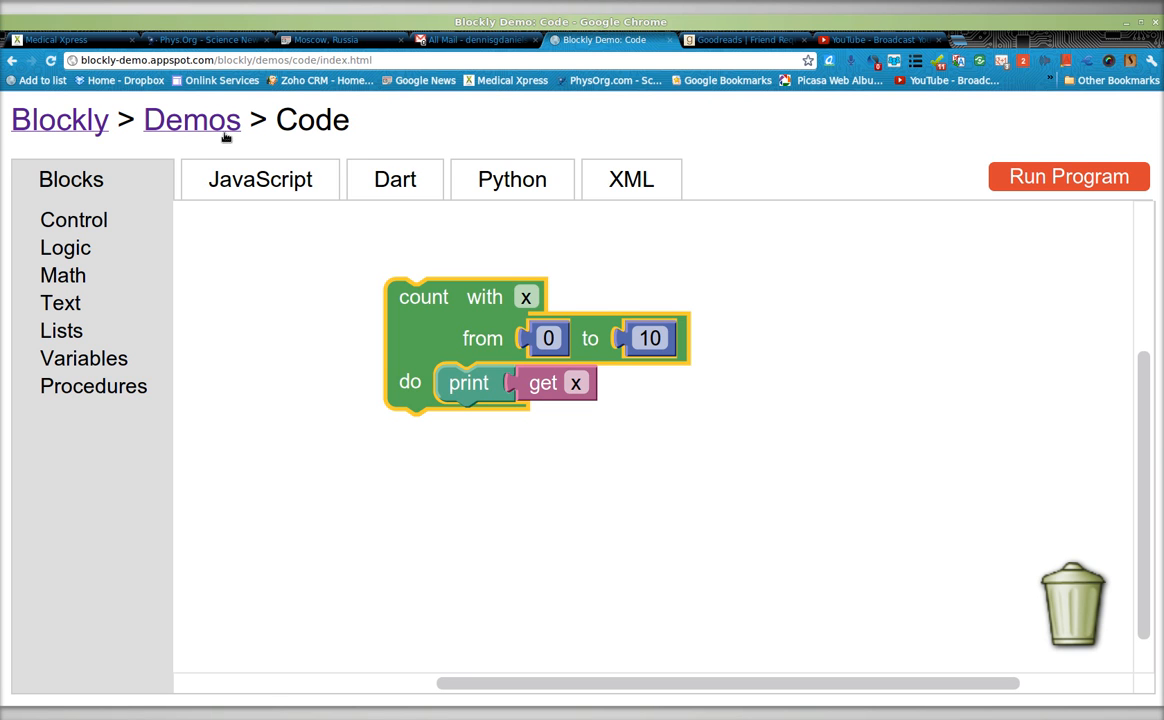
pyautogui.moveTo(428, 324)
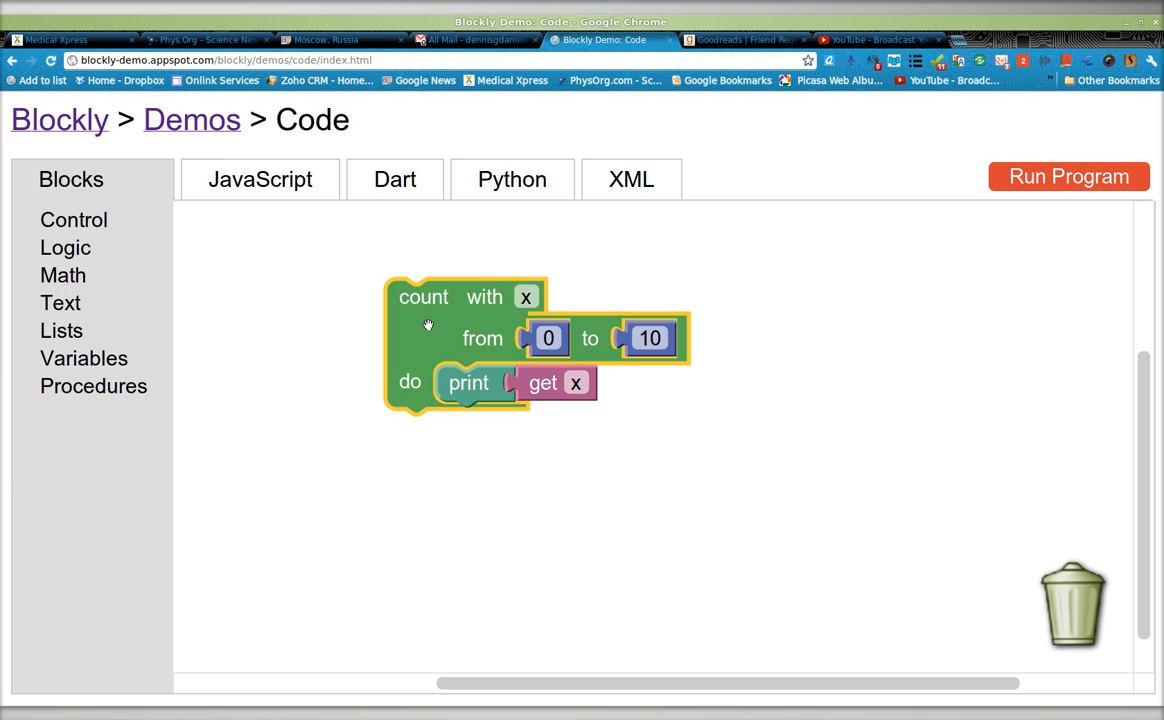
pyautogui.moveTo(208, 186)
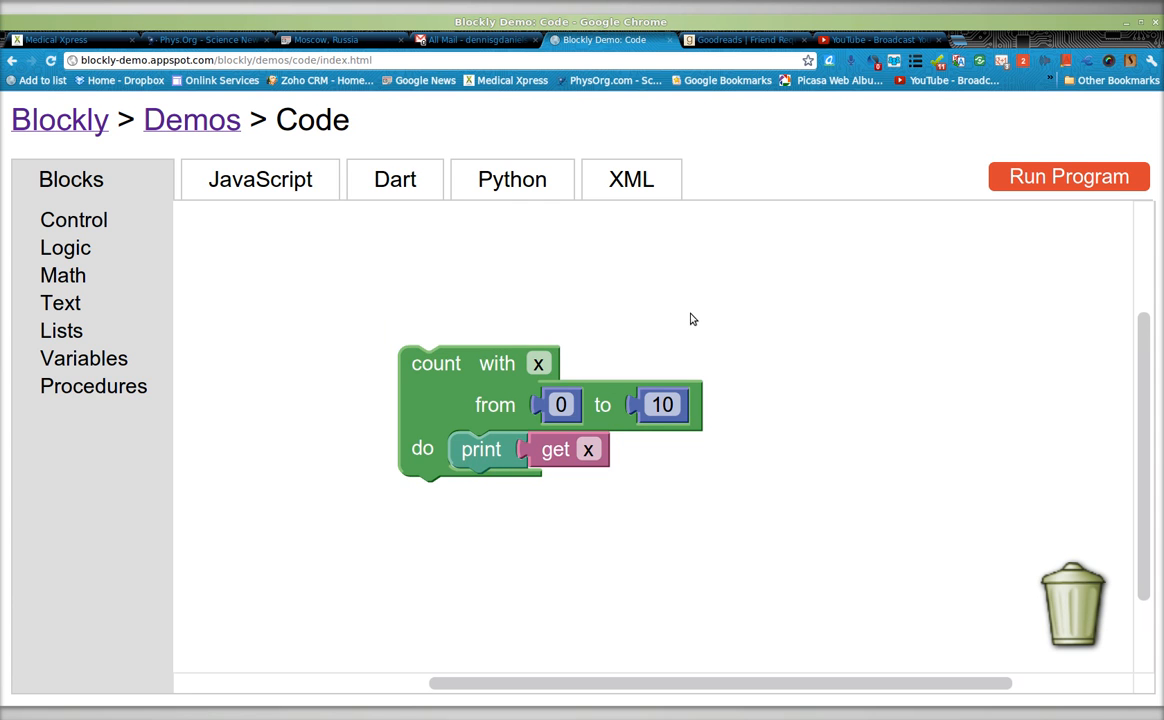
pyautogui.moveTo(696, 330)
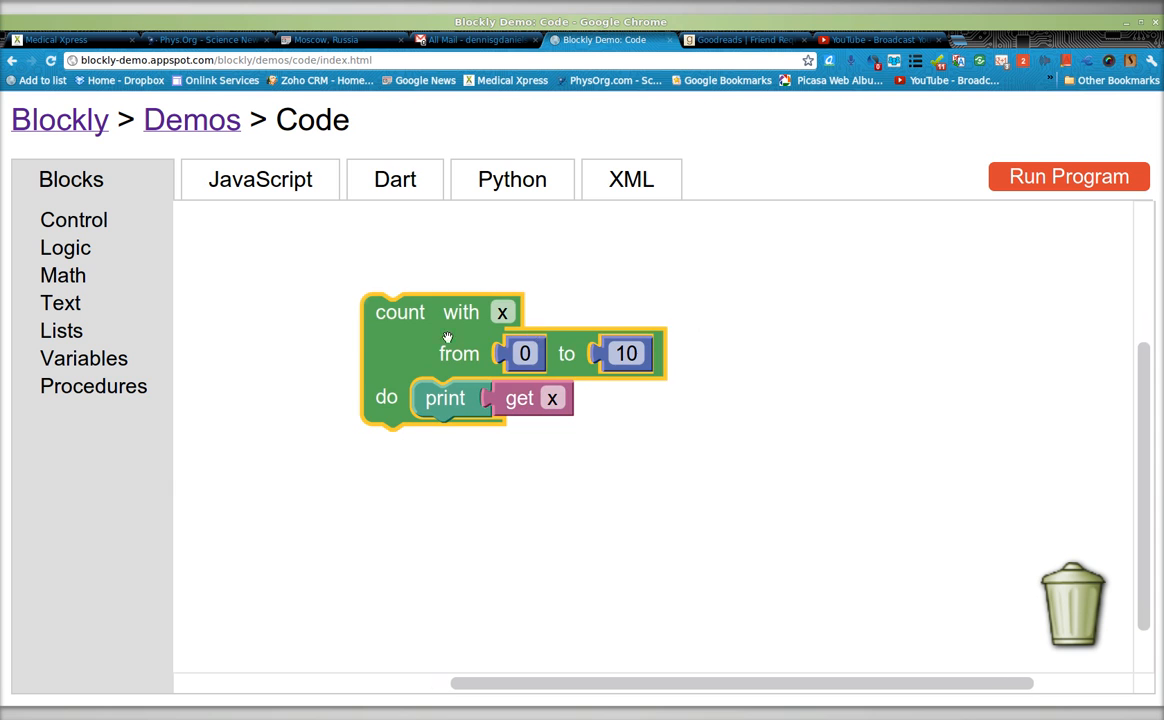
pyautogui.moveTo(776, 356)
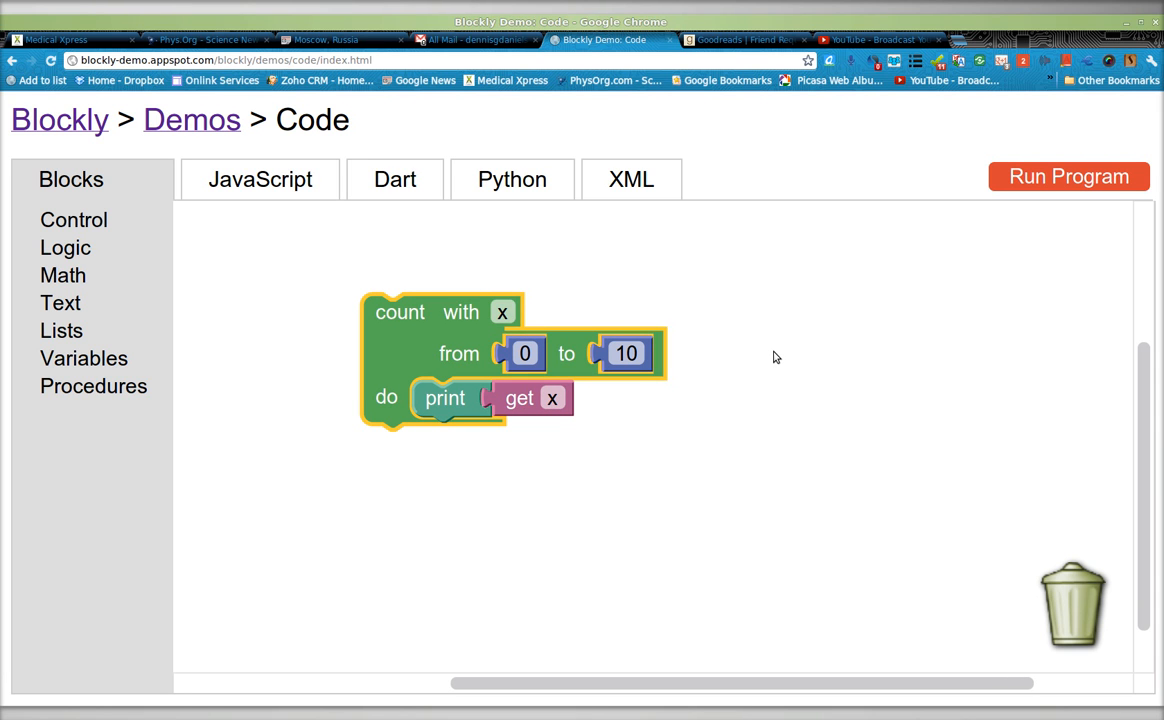
pyautogui.moveTo(810, 328)
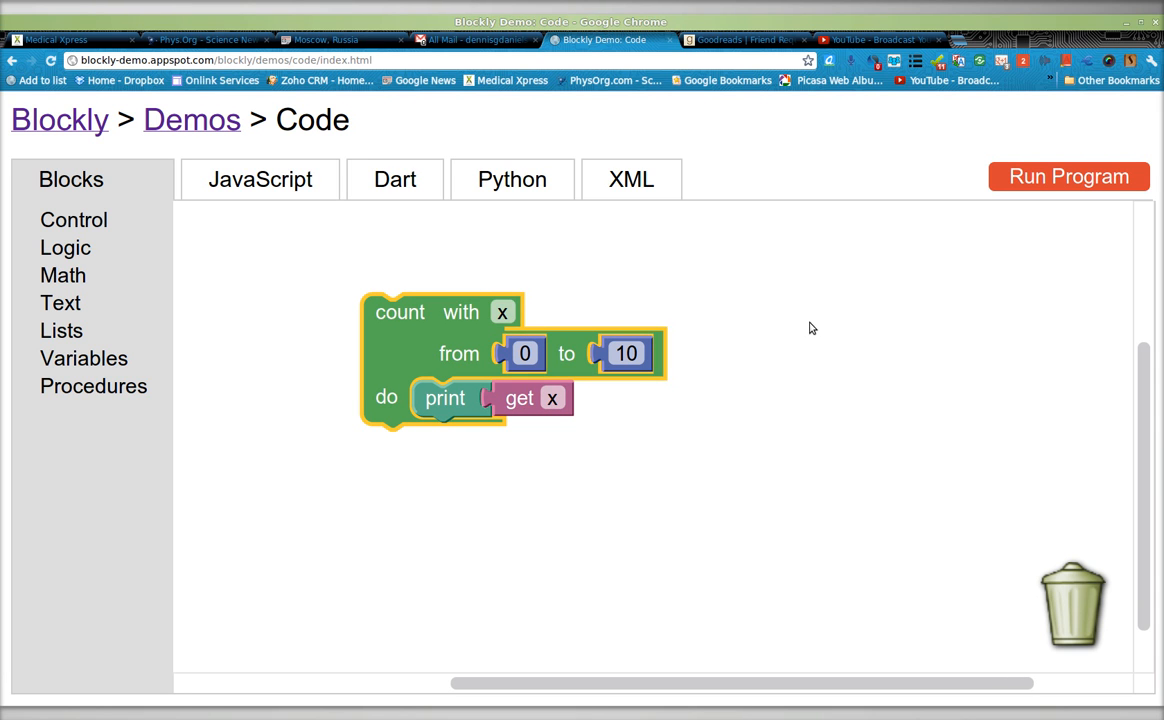
pyautogui.click(632, 180)
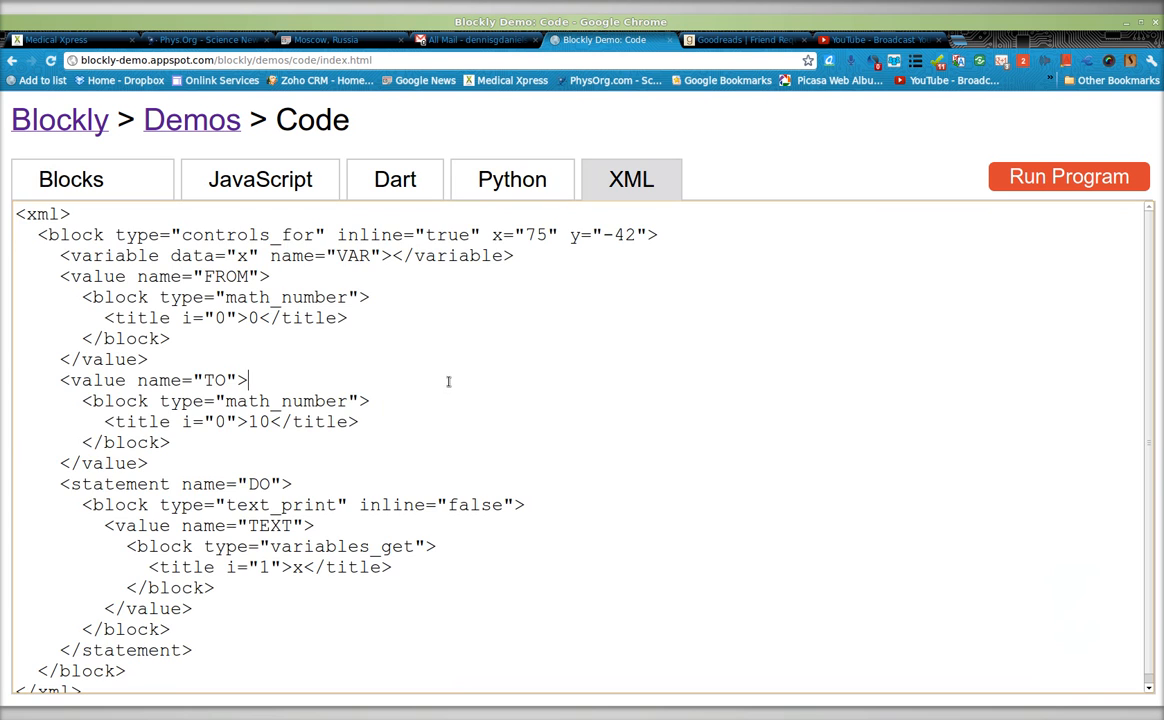
pyautogui.press('ctrl+a')
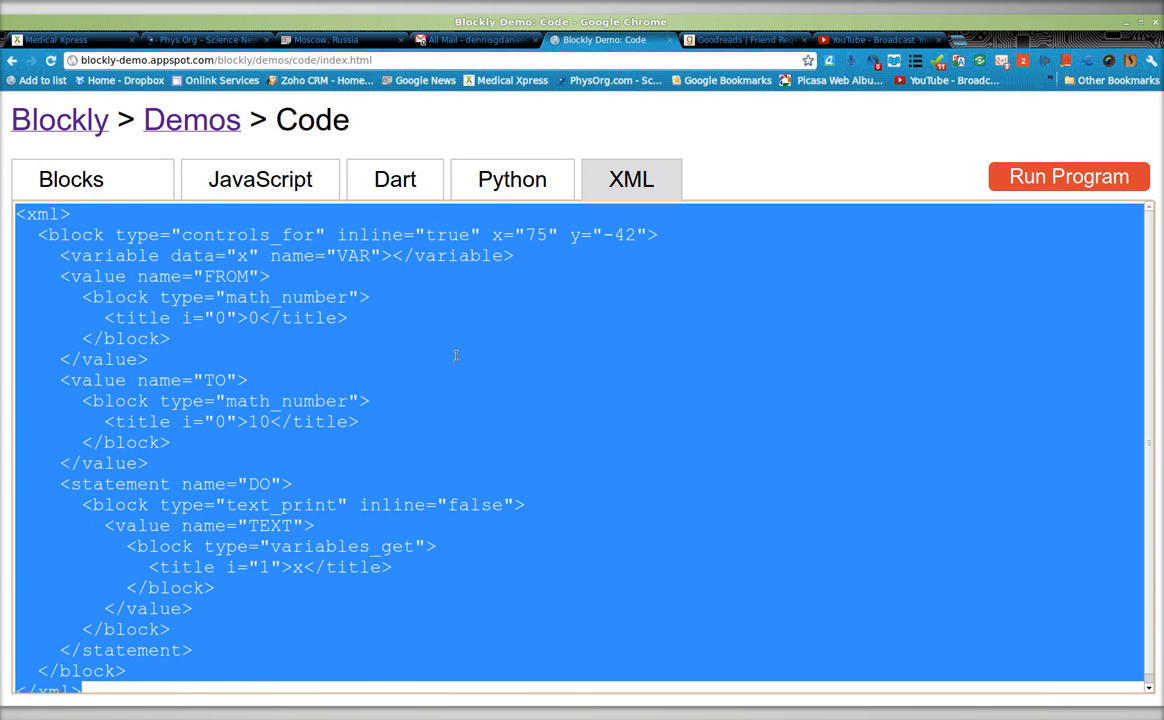
pyautogui.click(512, 180)
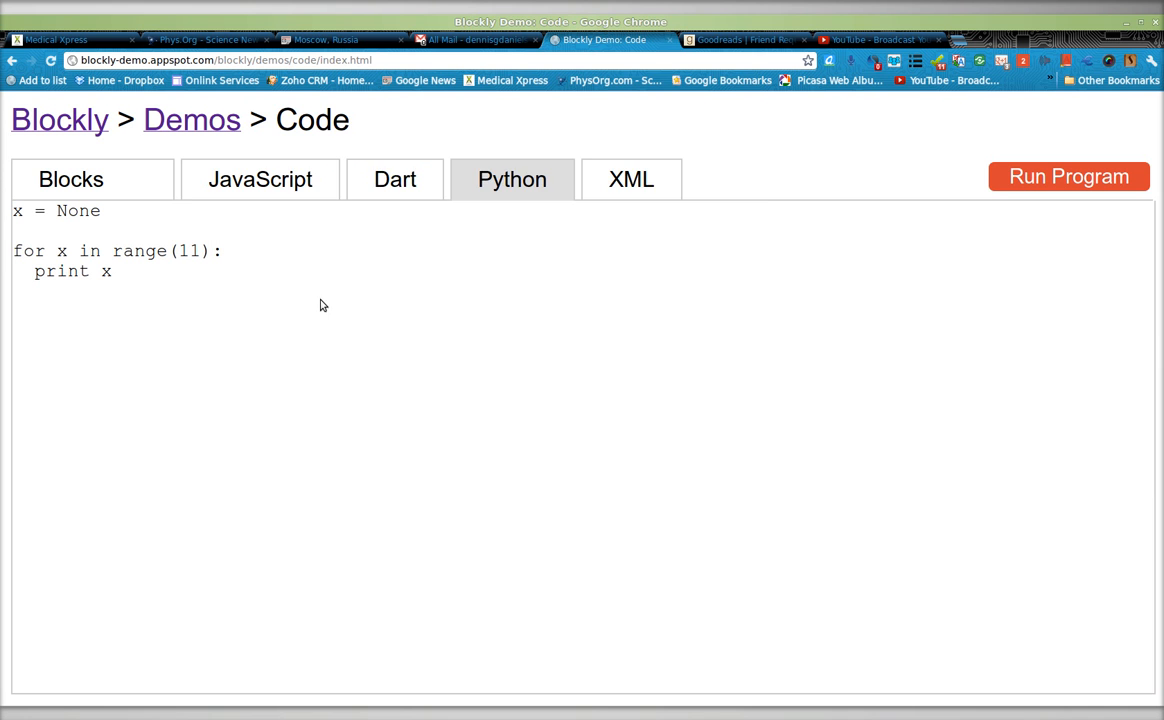
pyautogui.moveTo(370, 300)
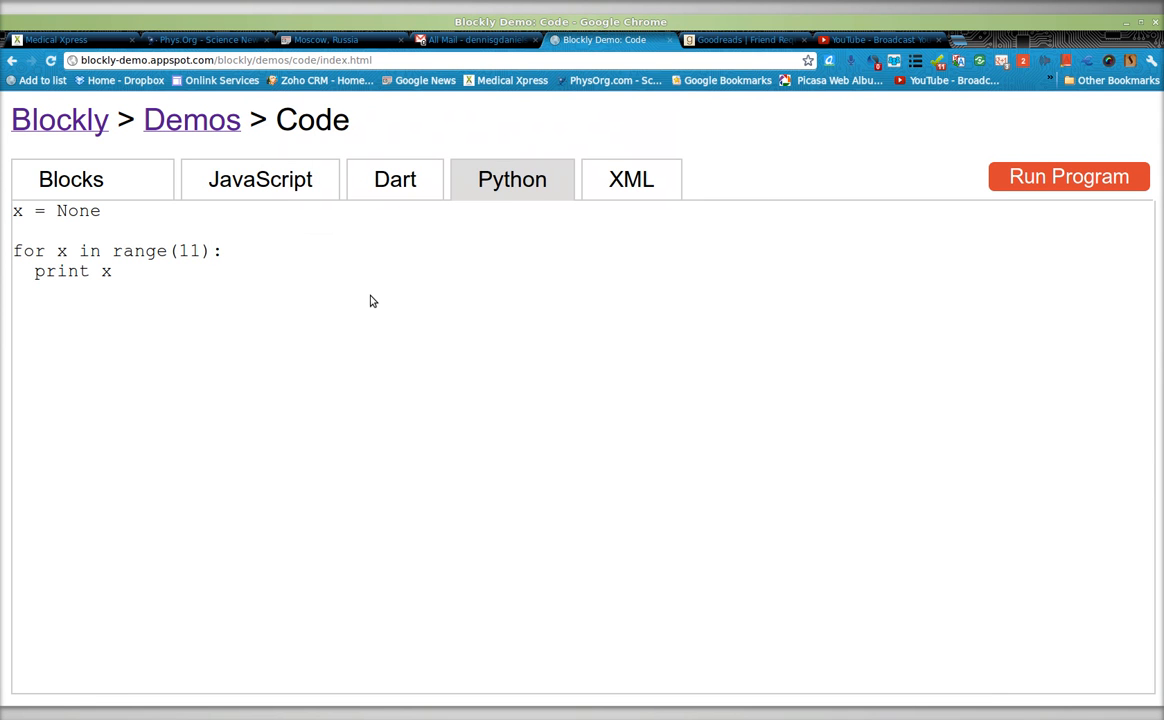
pyautogui.click(260, 180)
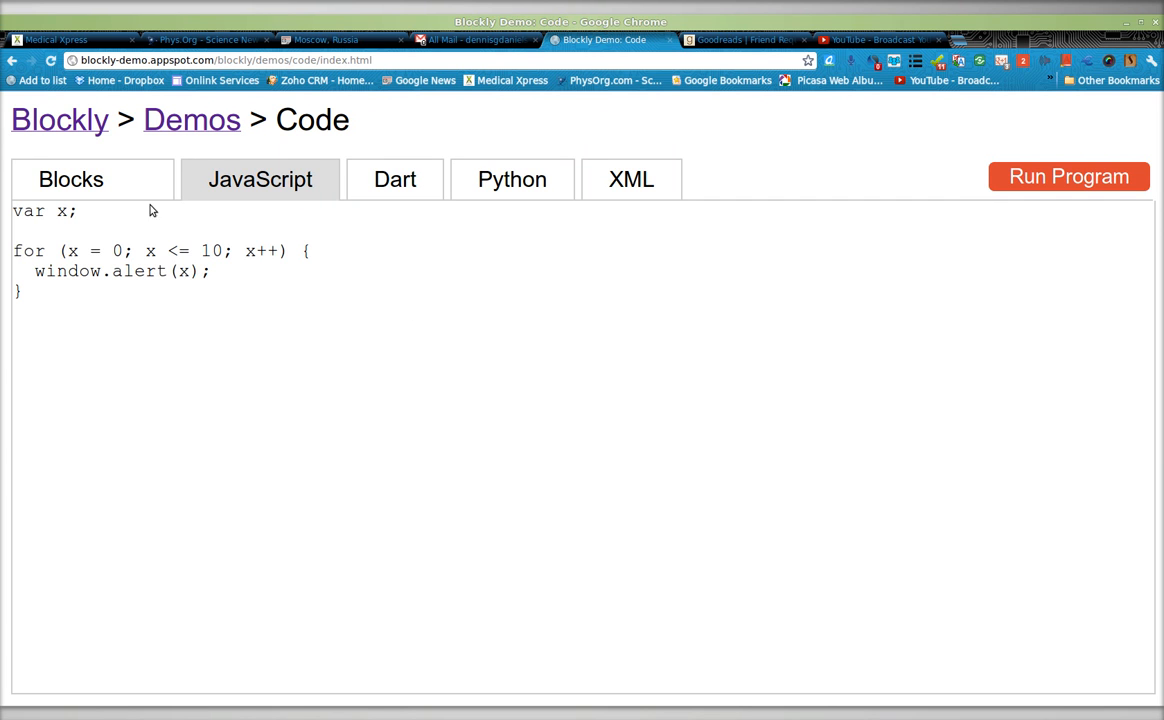
pyautogui.click(72, 180)
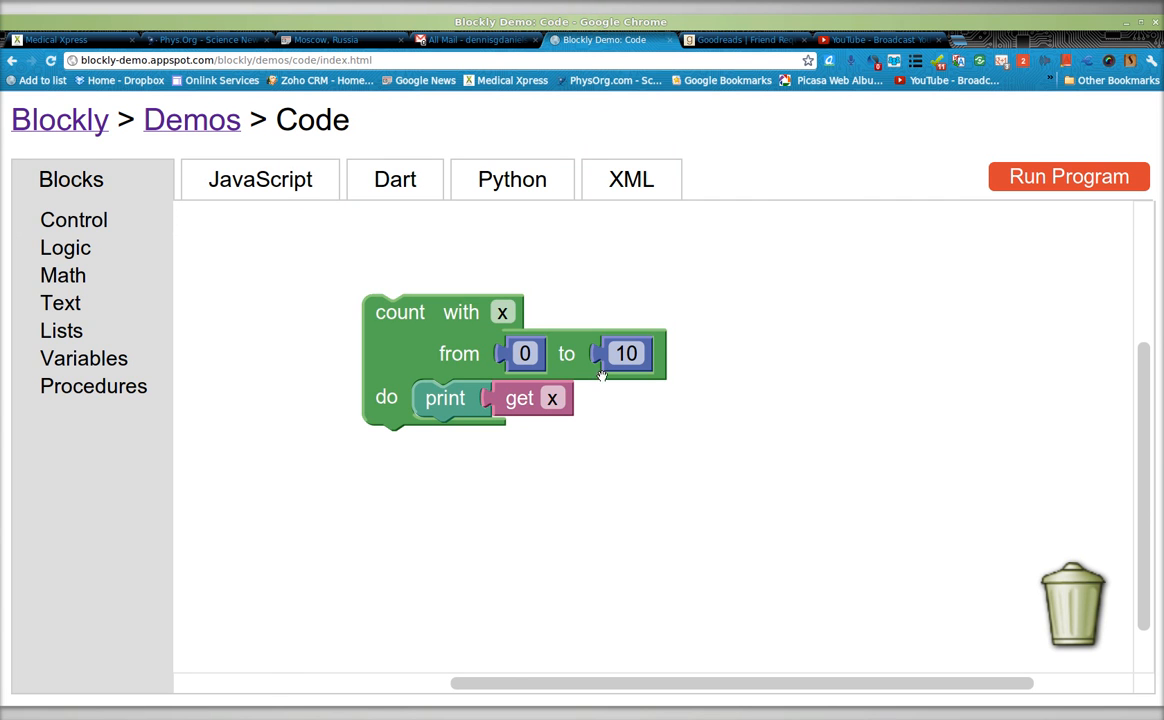
pyautogui.moveTo(944, 308)
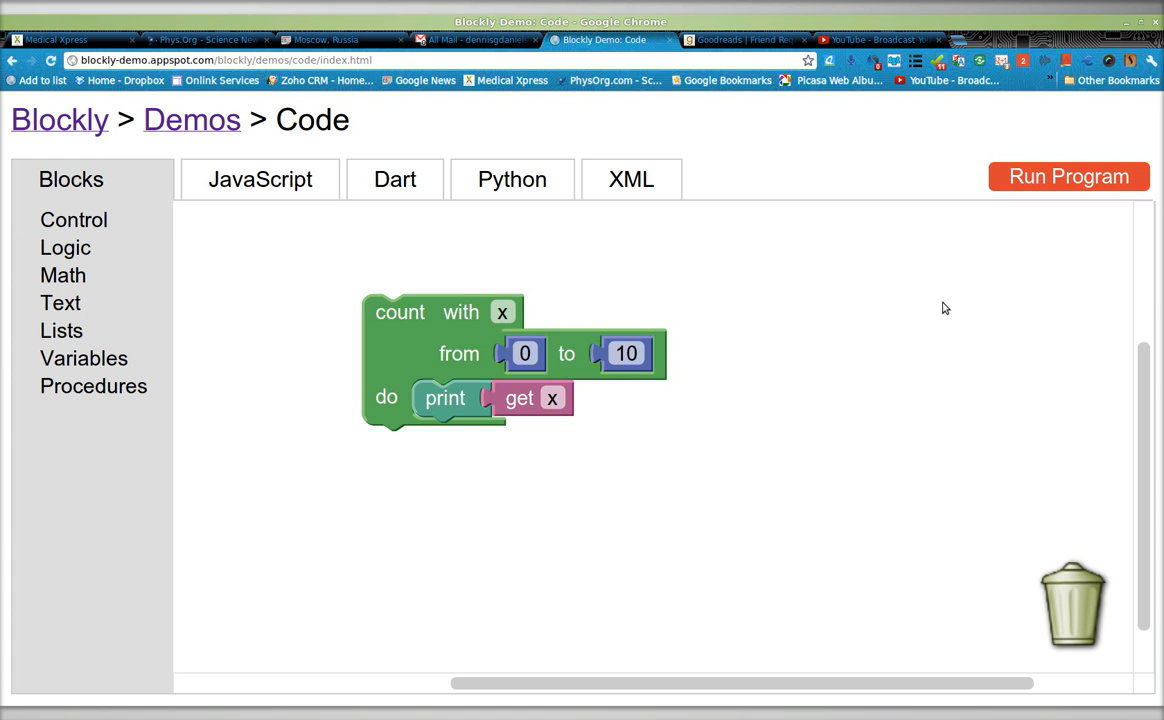